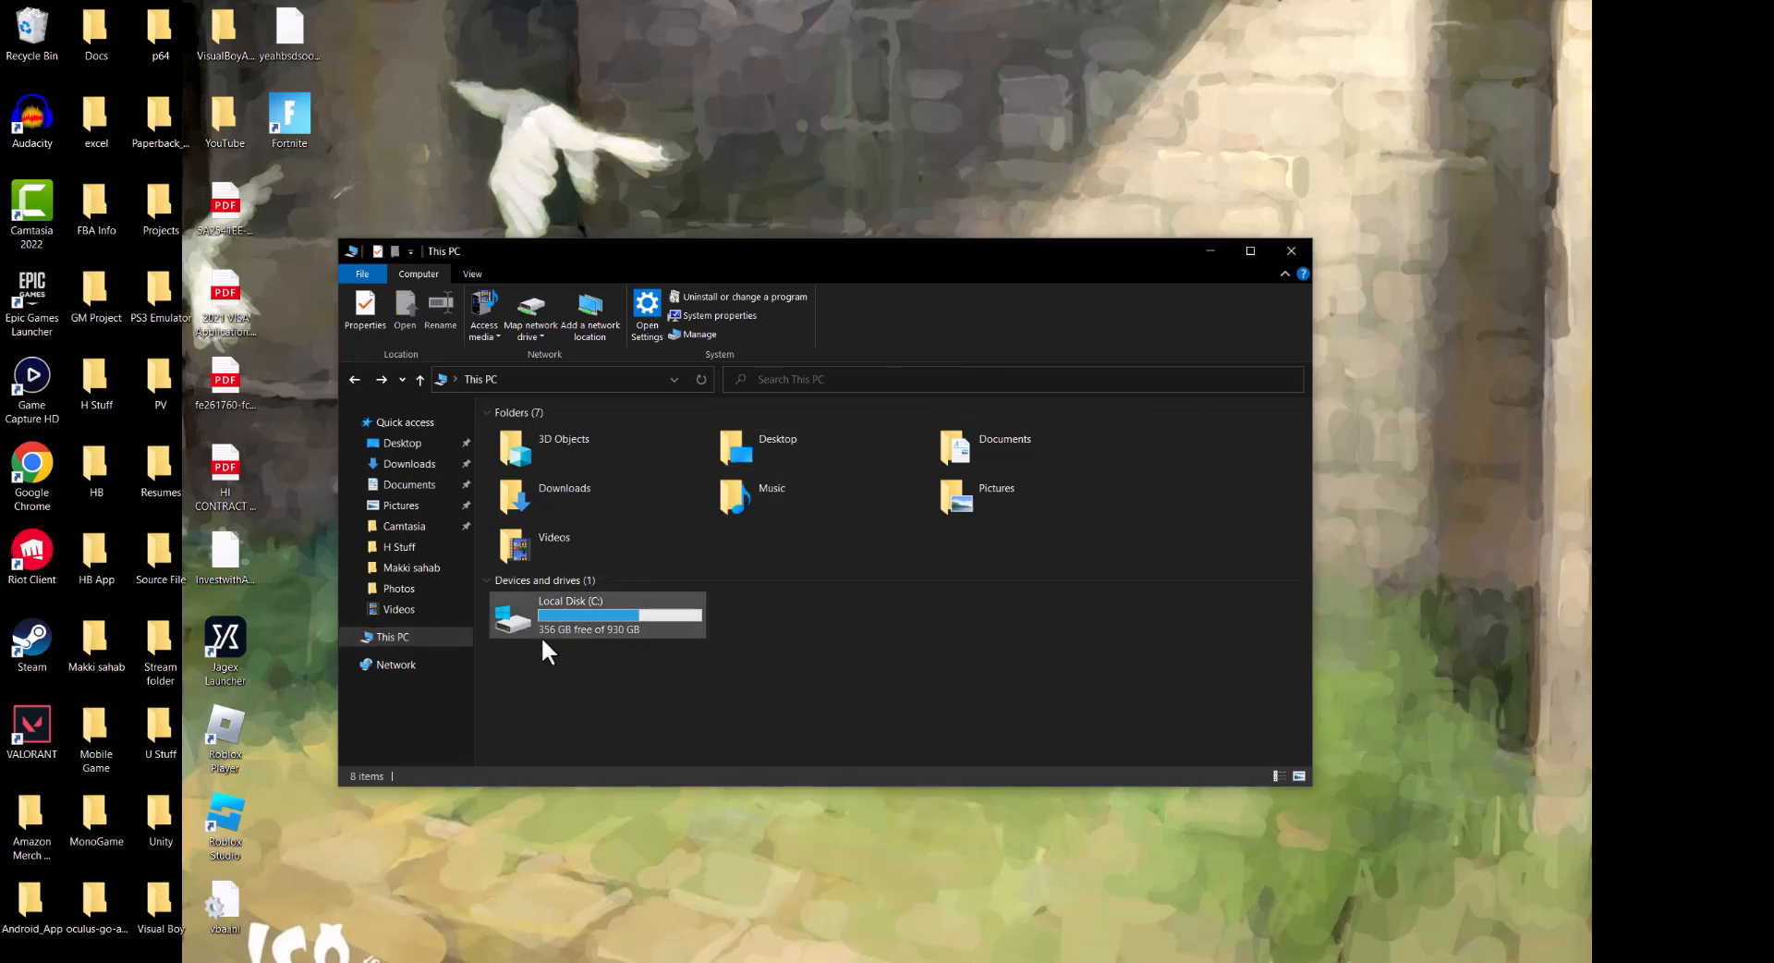
Navigate from Local Disk (C:) through Program Files (x86) into the Epic Games folder.
{"action": "double_click", "coordinate": [569, 614]}
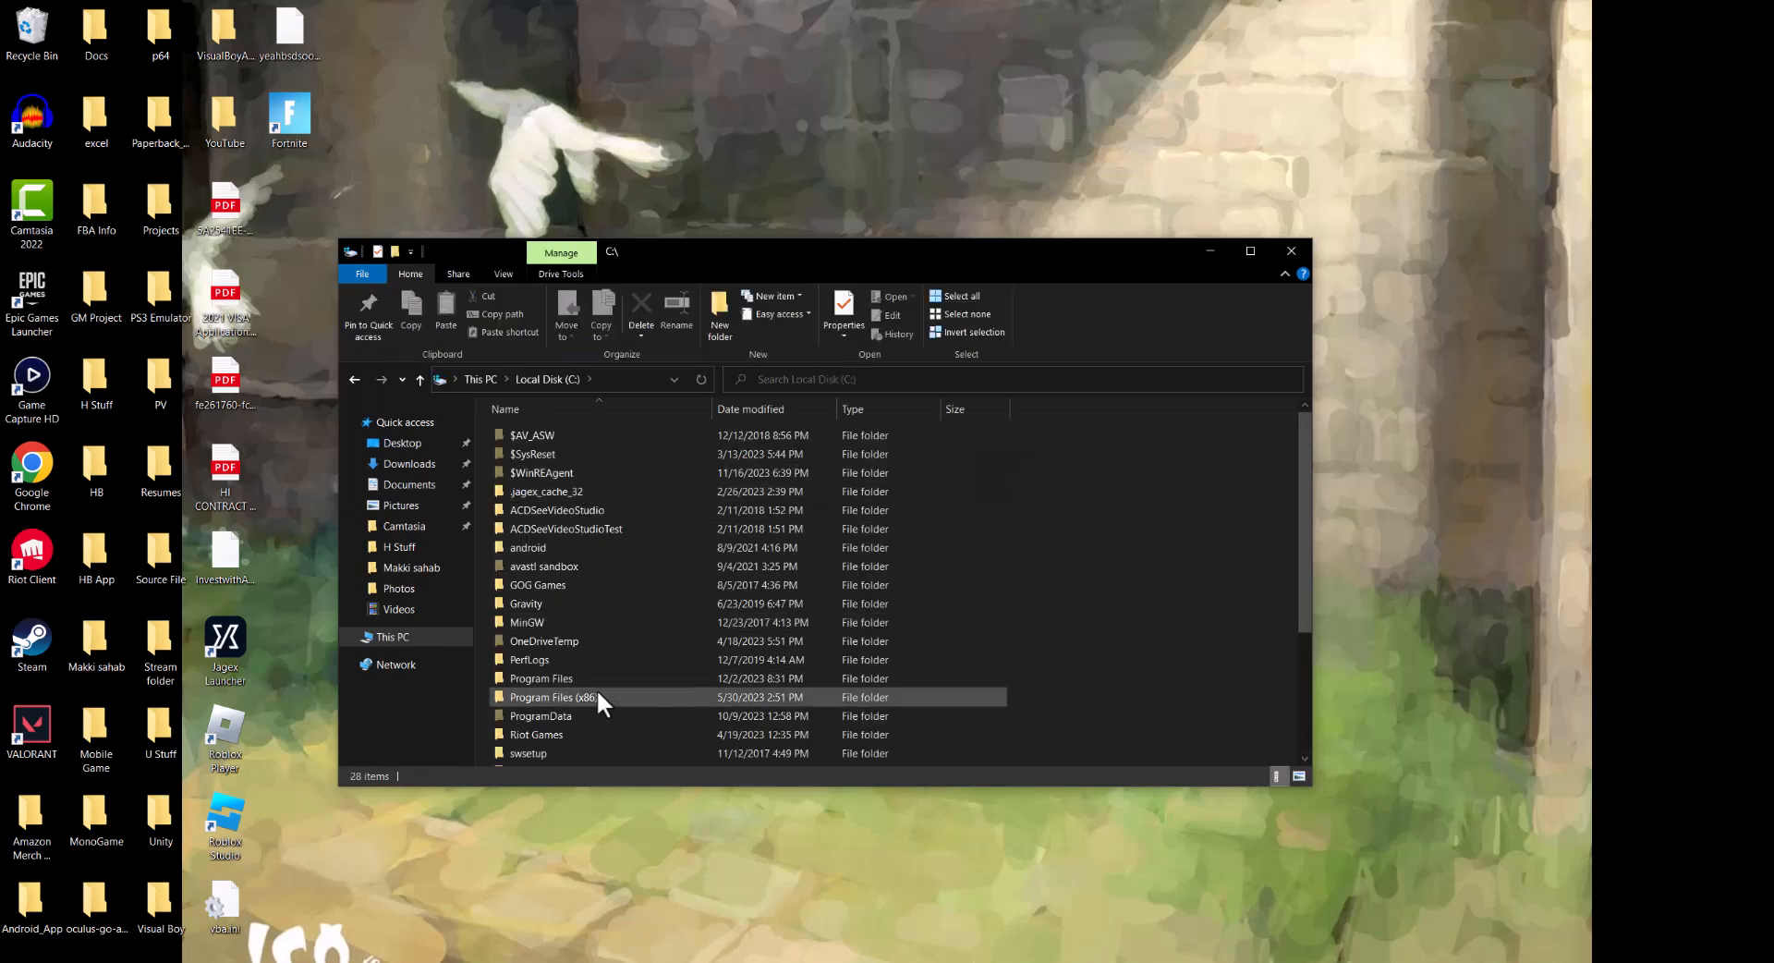
{"action": "left_click", "coordinate": [553, 697]}
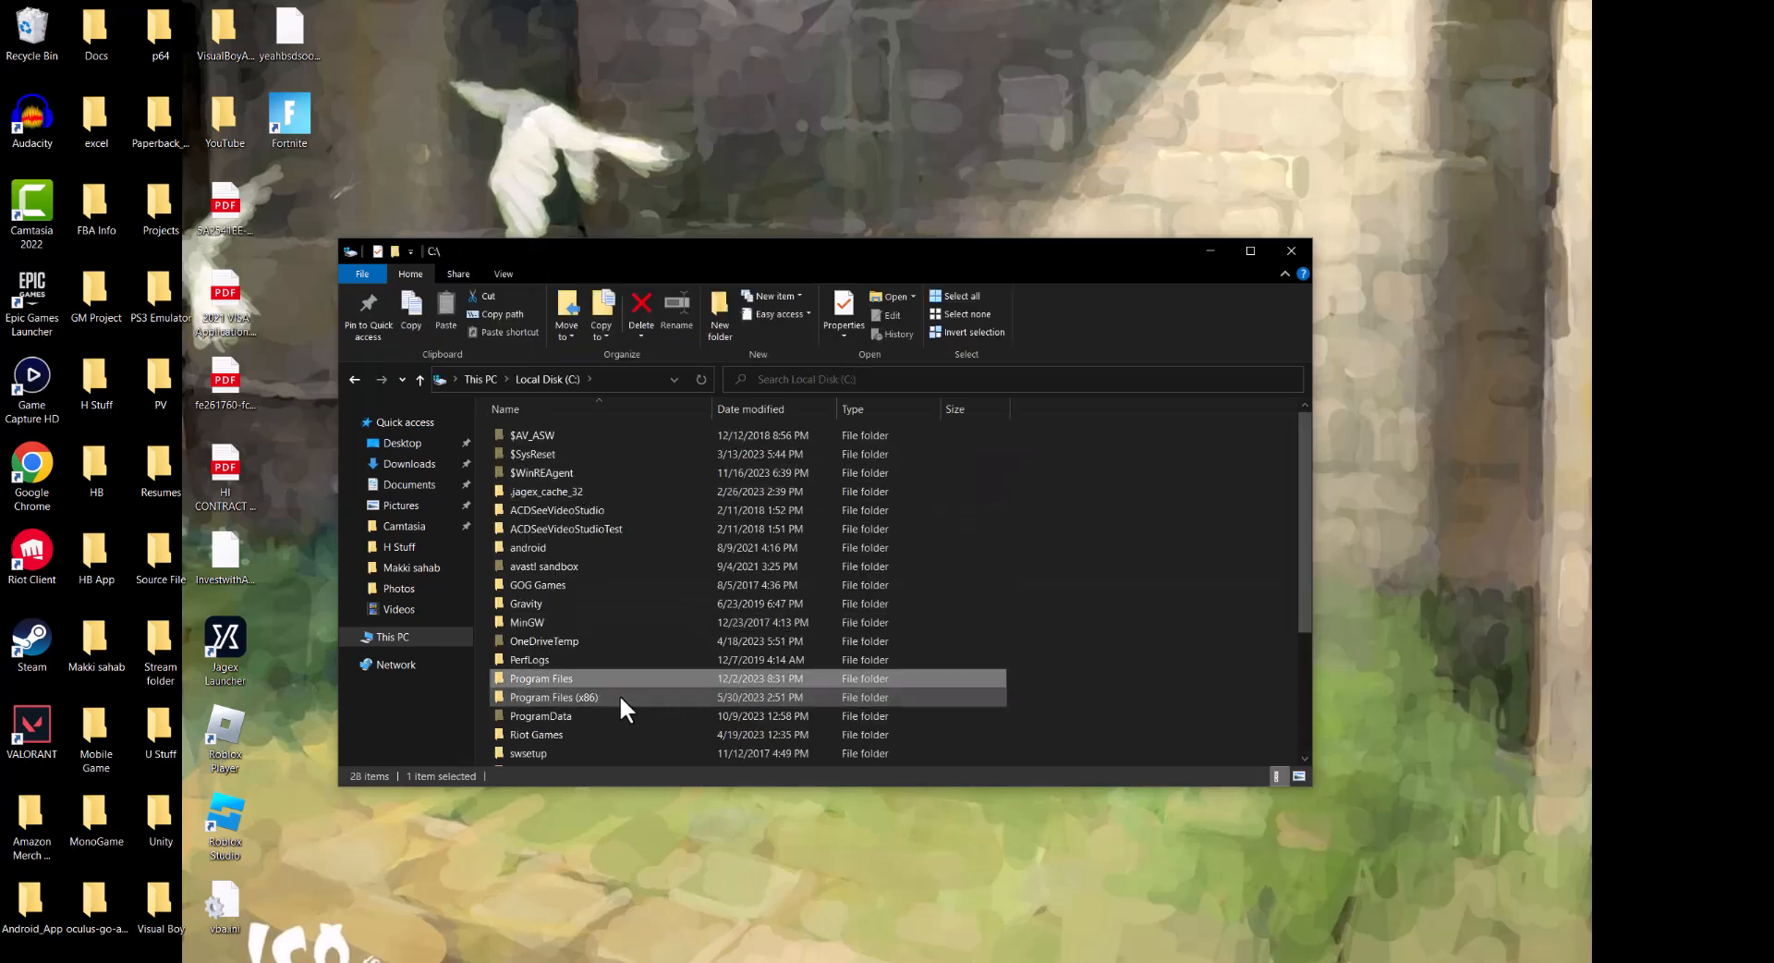
{"action": "left_click", "coordinate": [553, 697]}
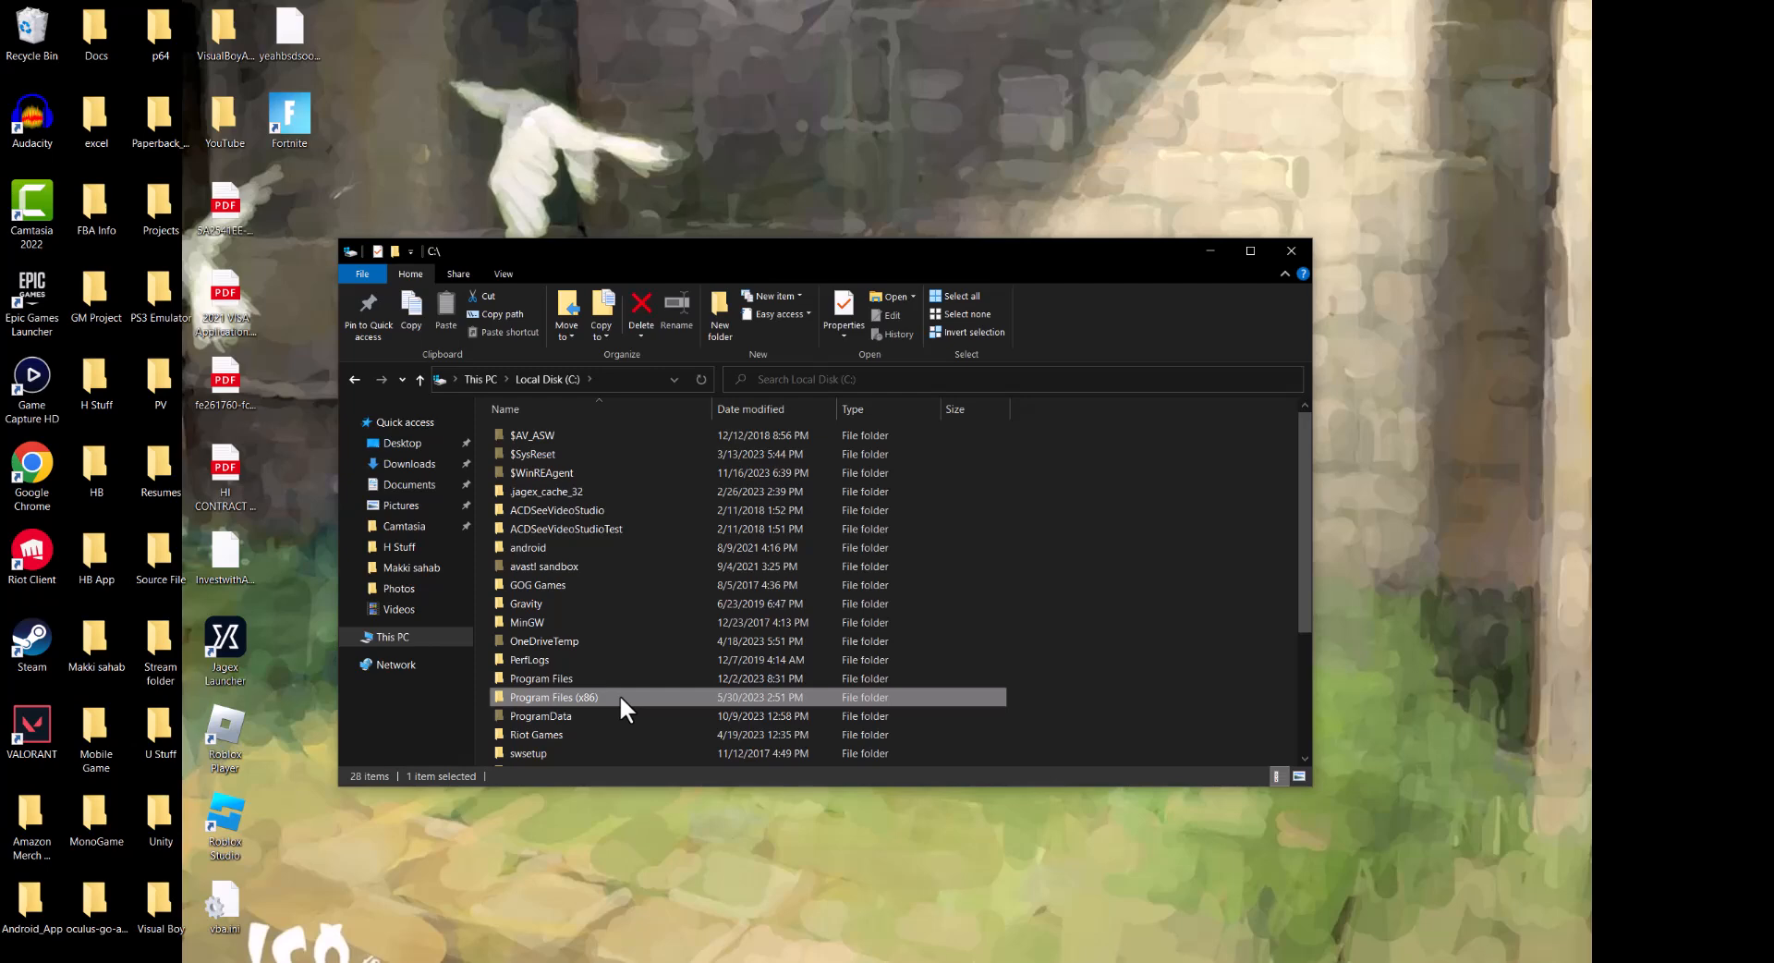
{"action": "double_click", "coordinate": [552, 696]}
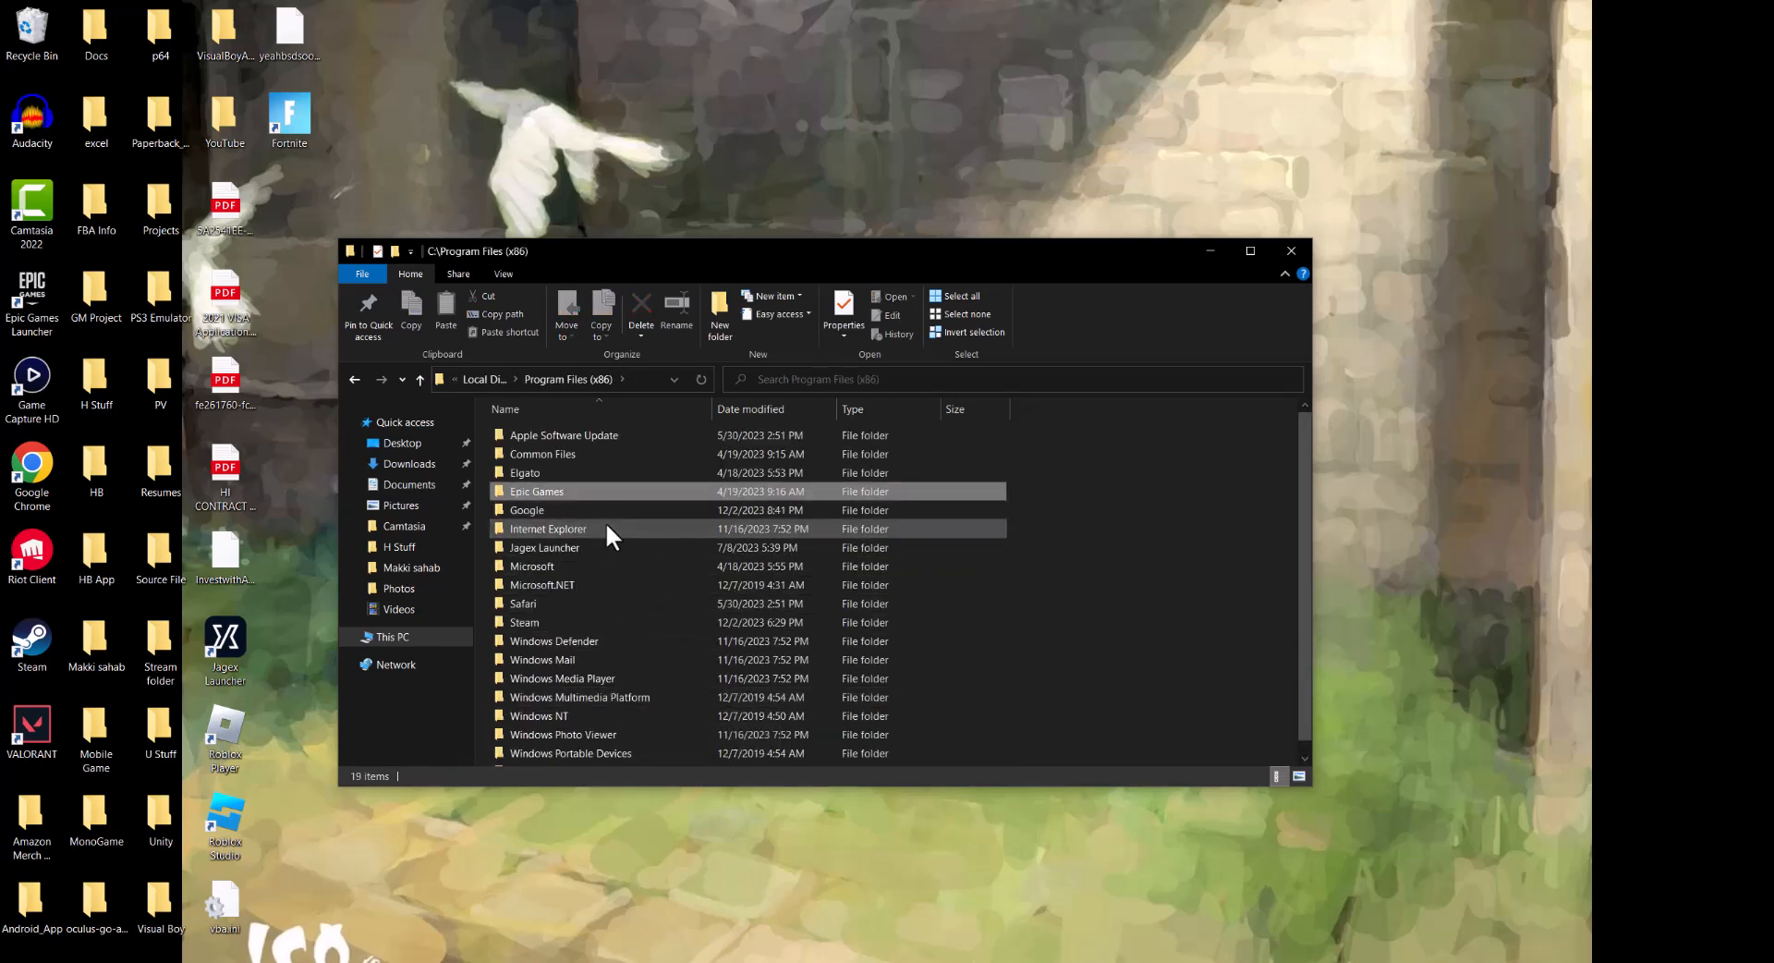
{"action": "double_click", "coordinate": [536, 489]}
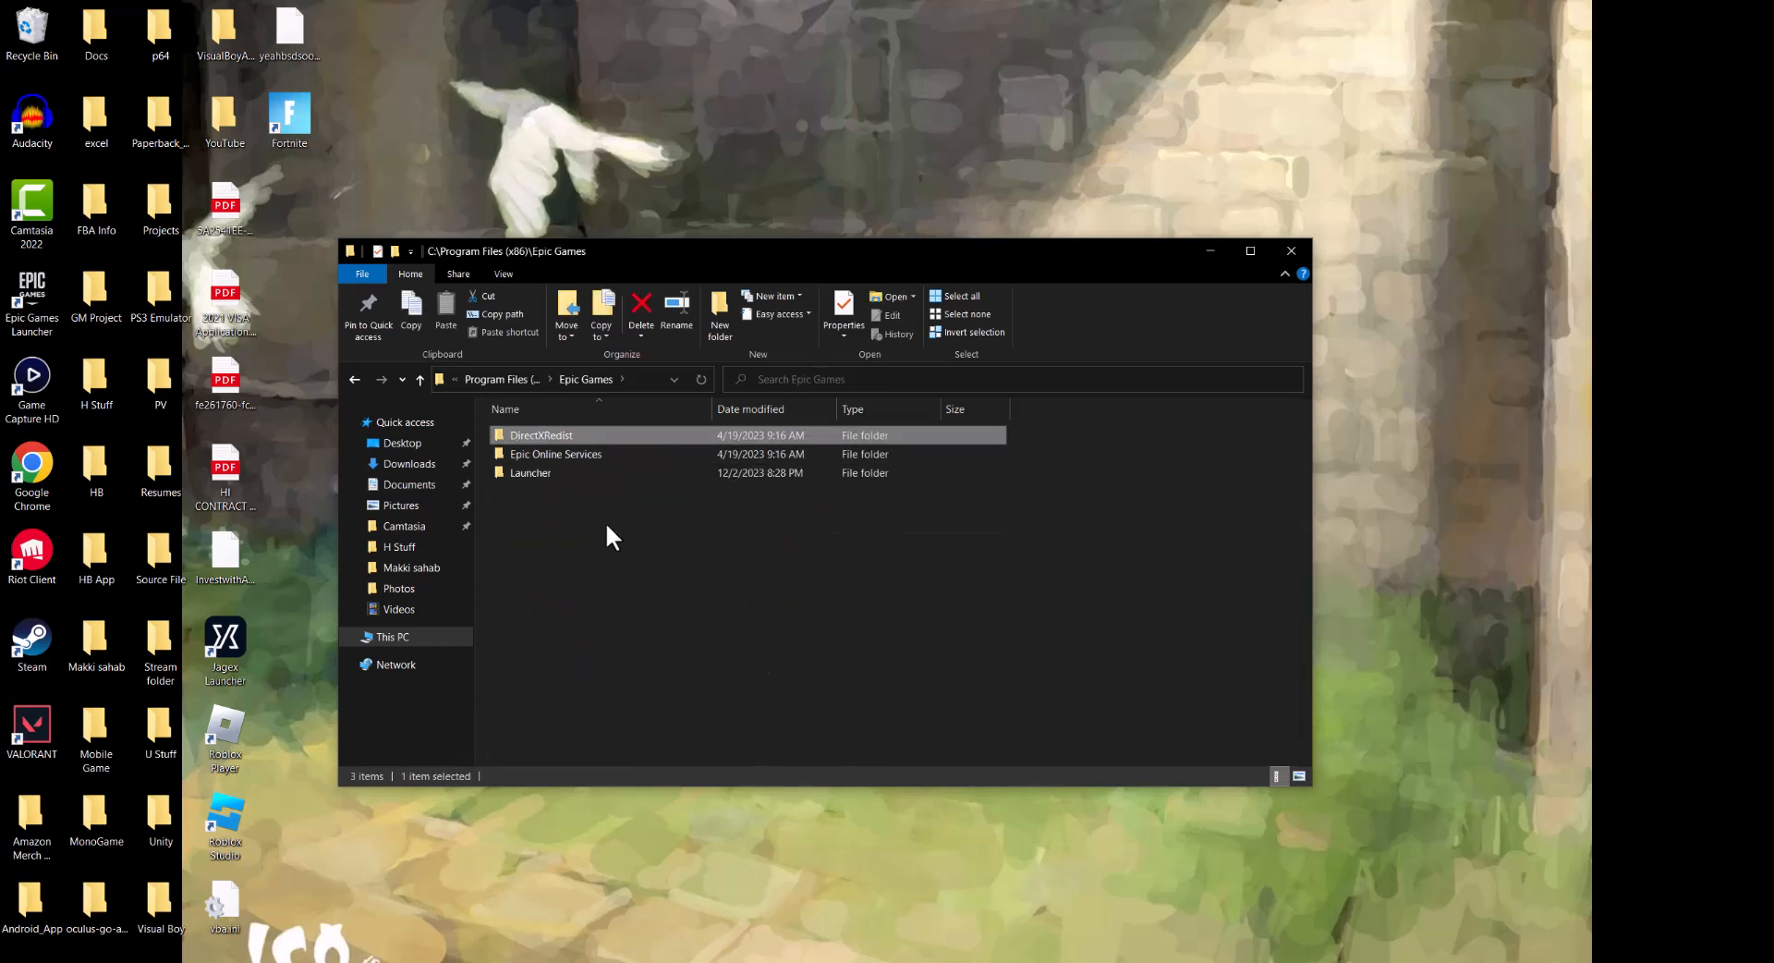
{"action": "mouse_move", "coordinate": [541, 434]}
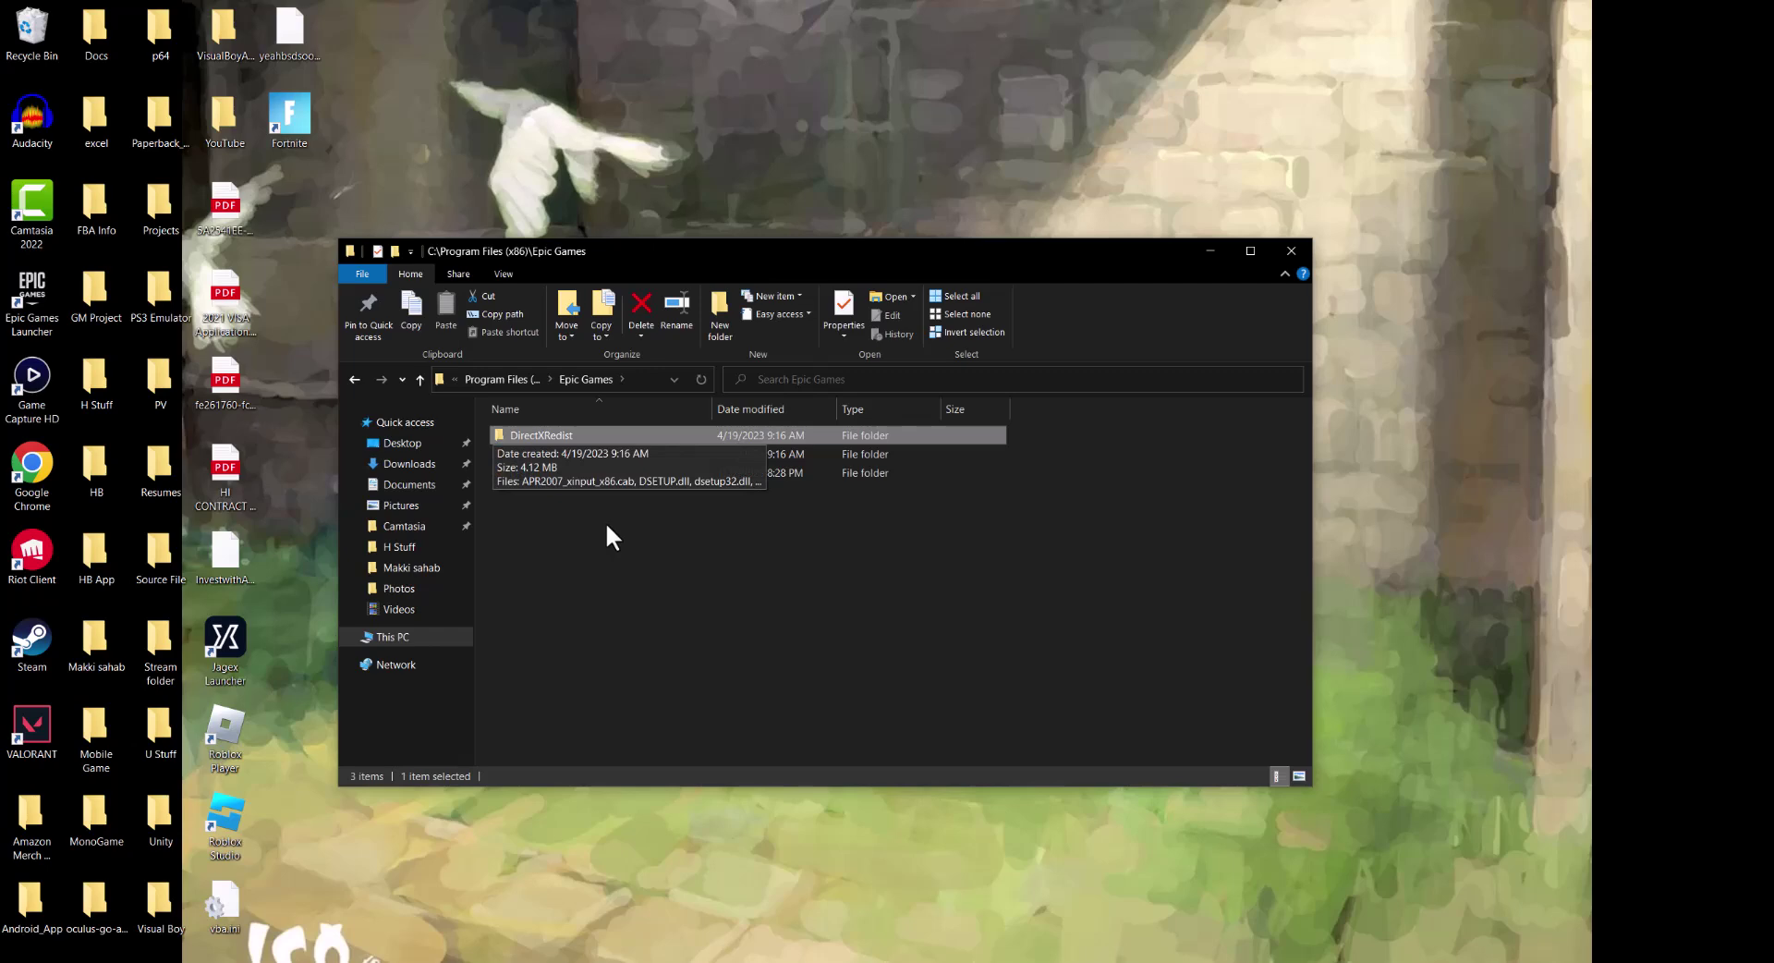
{"action": "mouse_move", "coordinate": [612, 536]}
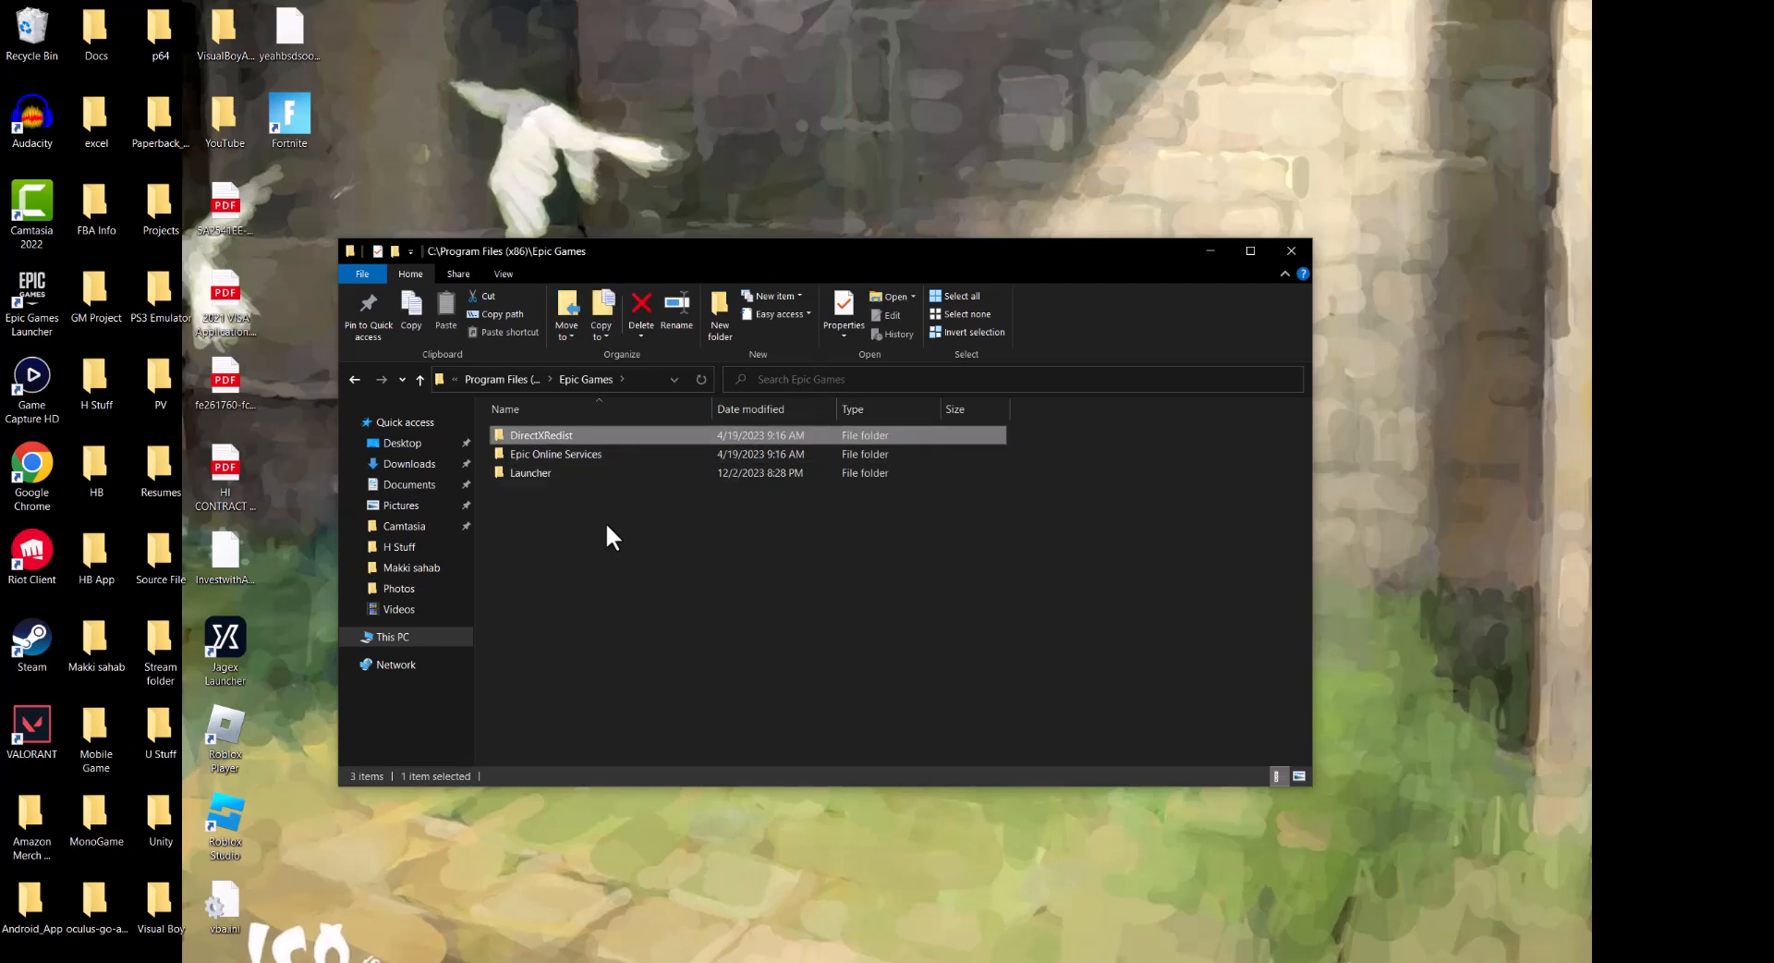
{"action": "double_click", "coordinate": [540, 434]}
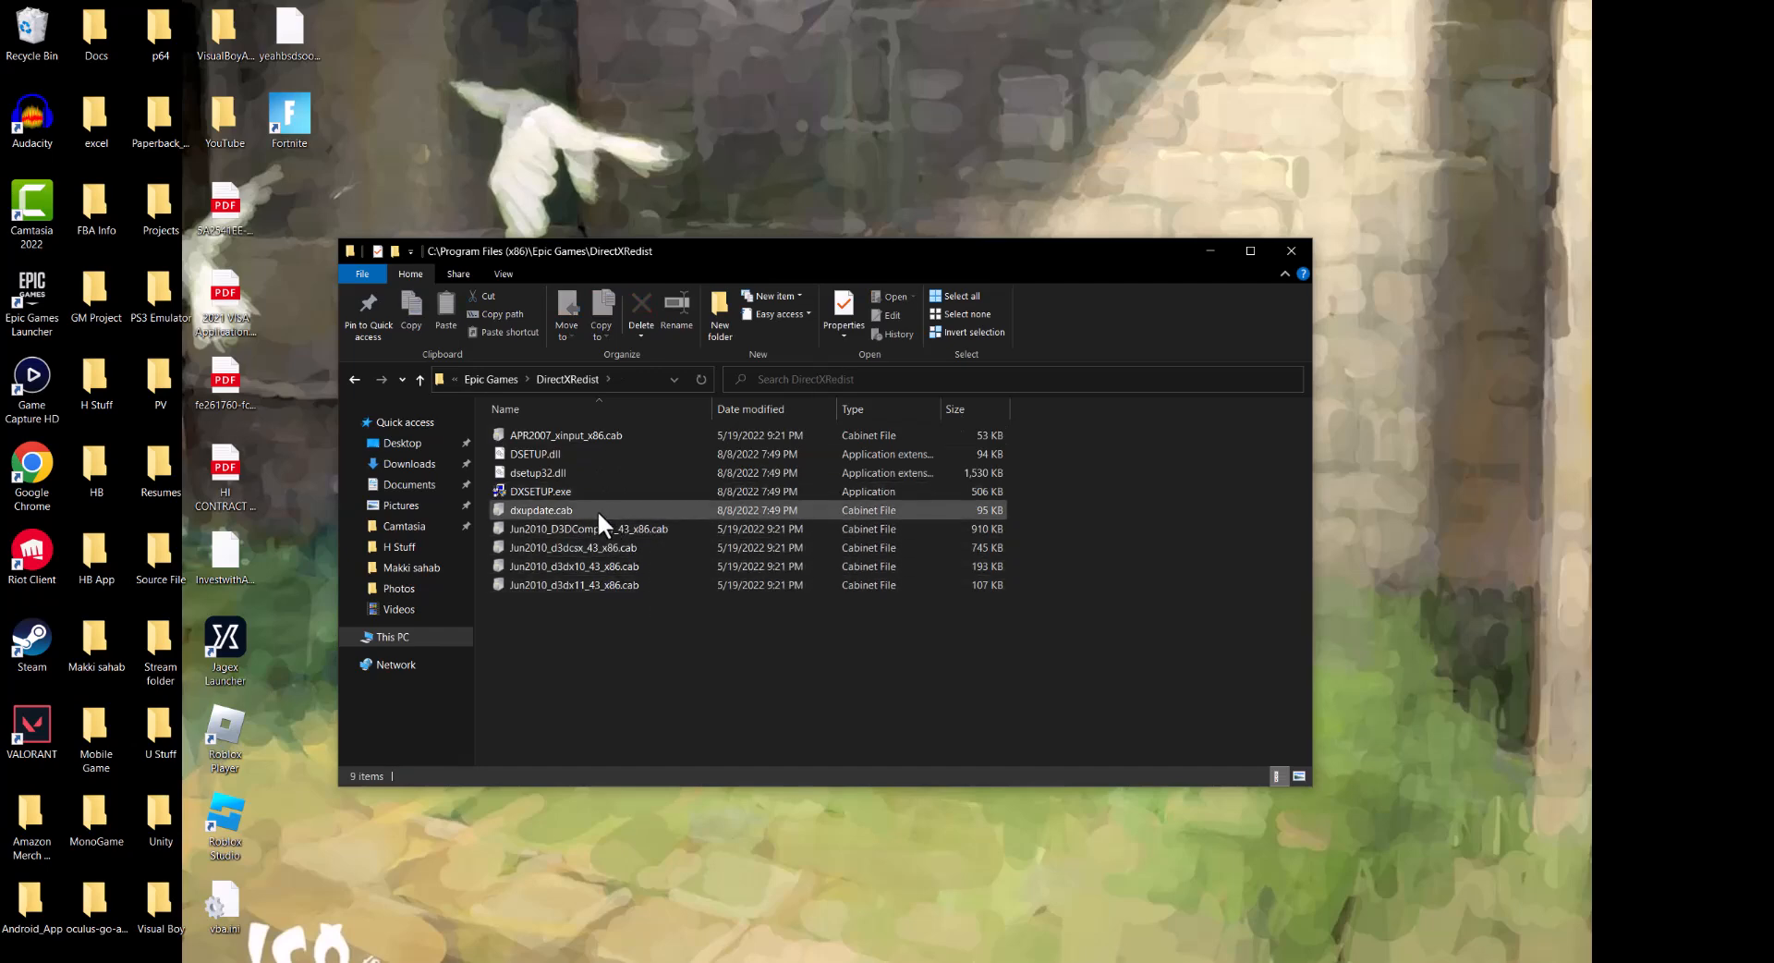
{"action": "double_click", "coordinate": [588, 528]}
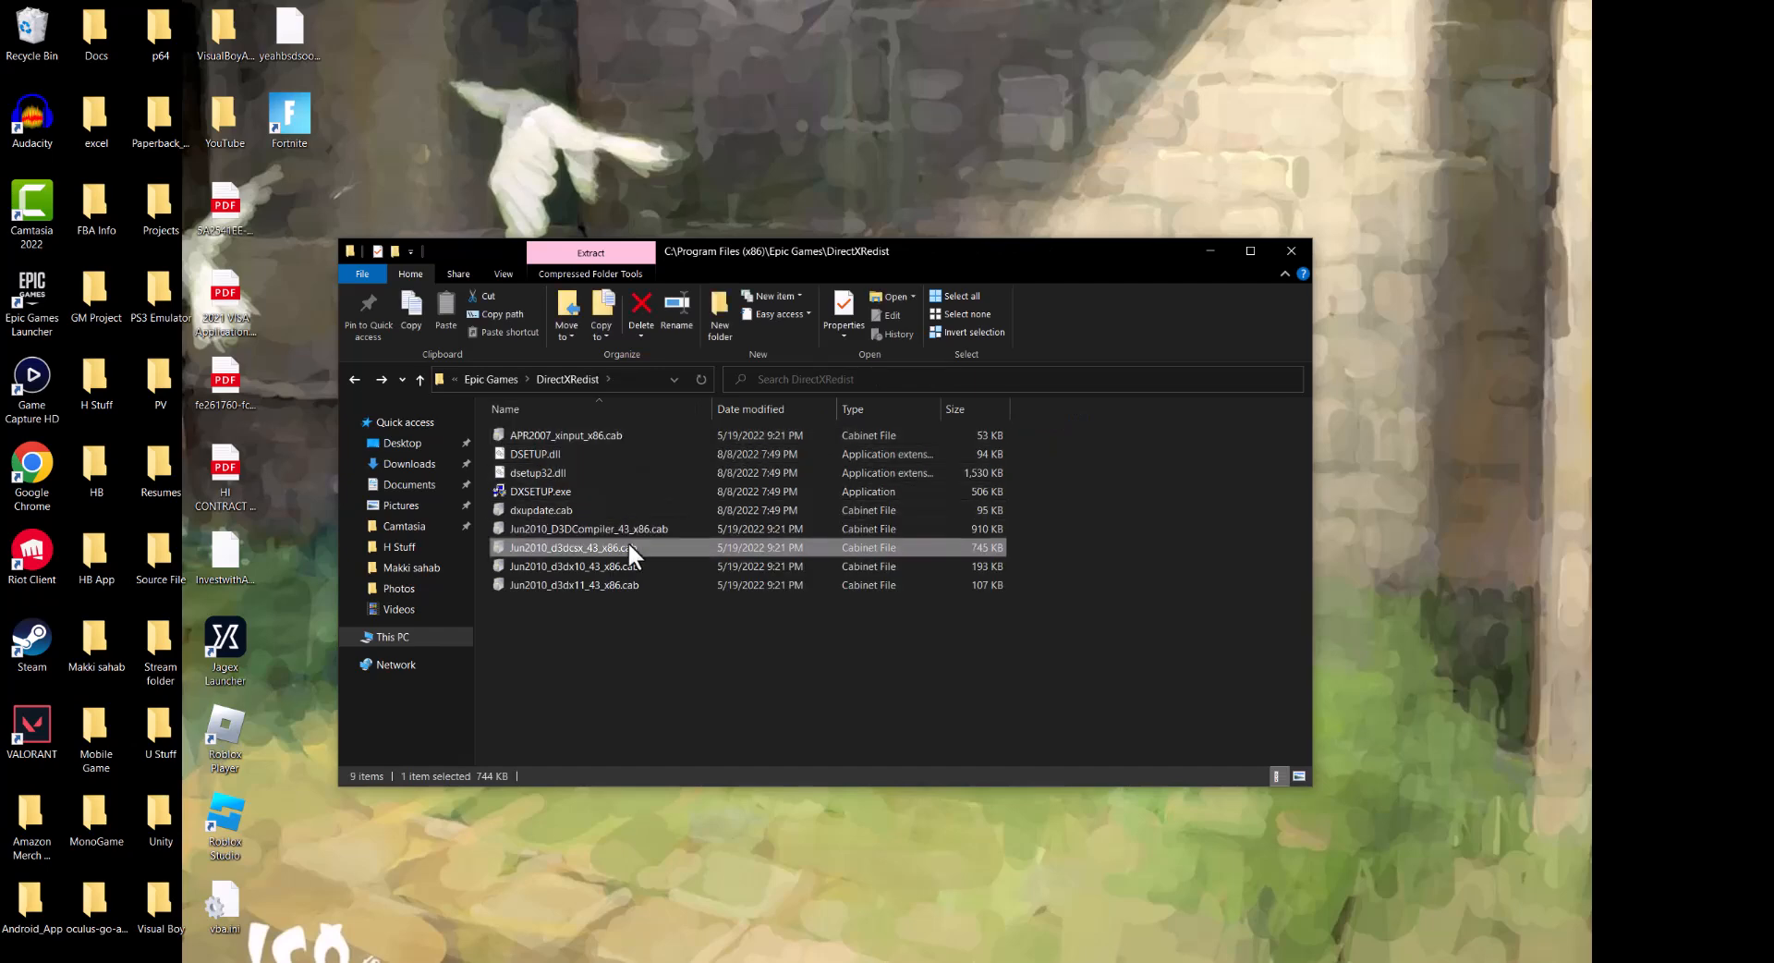
{"action": "double_click", "coordinate": [540, 510]}
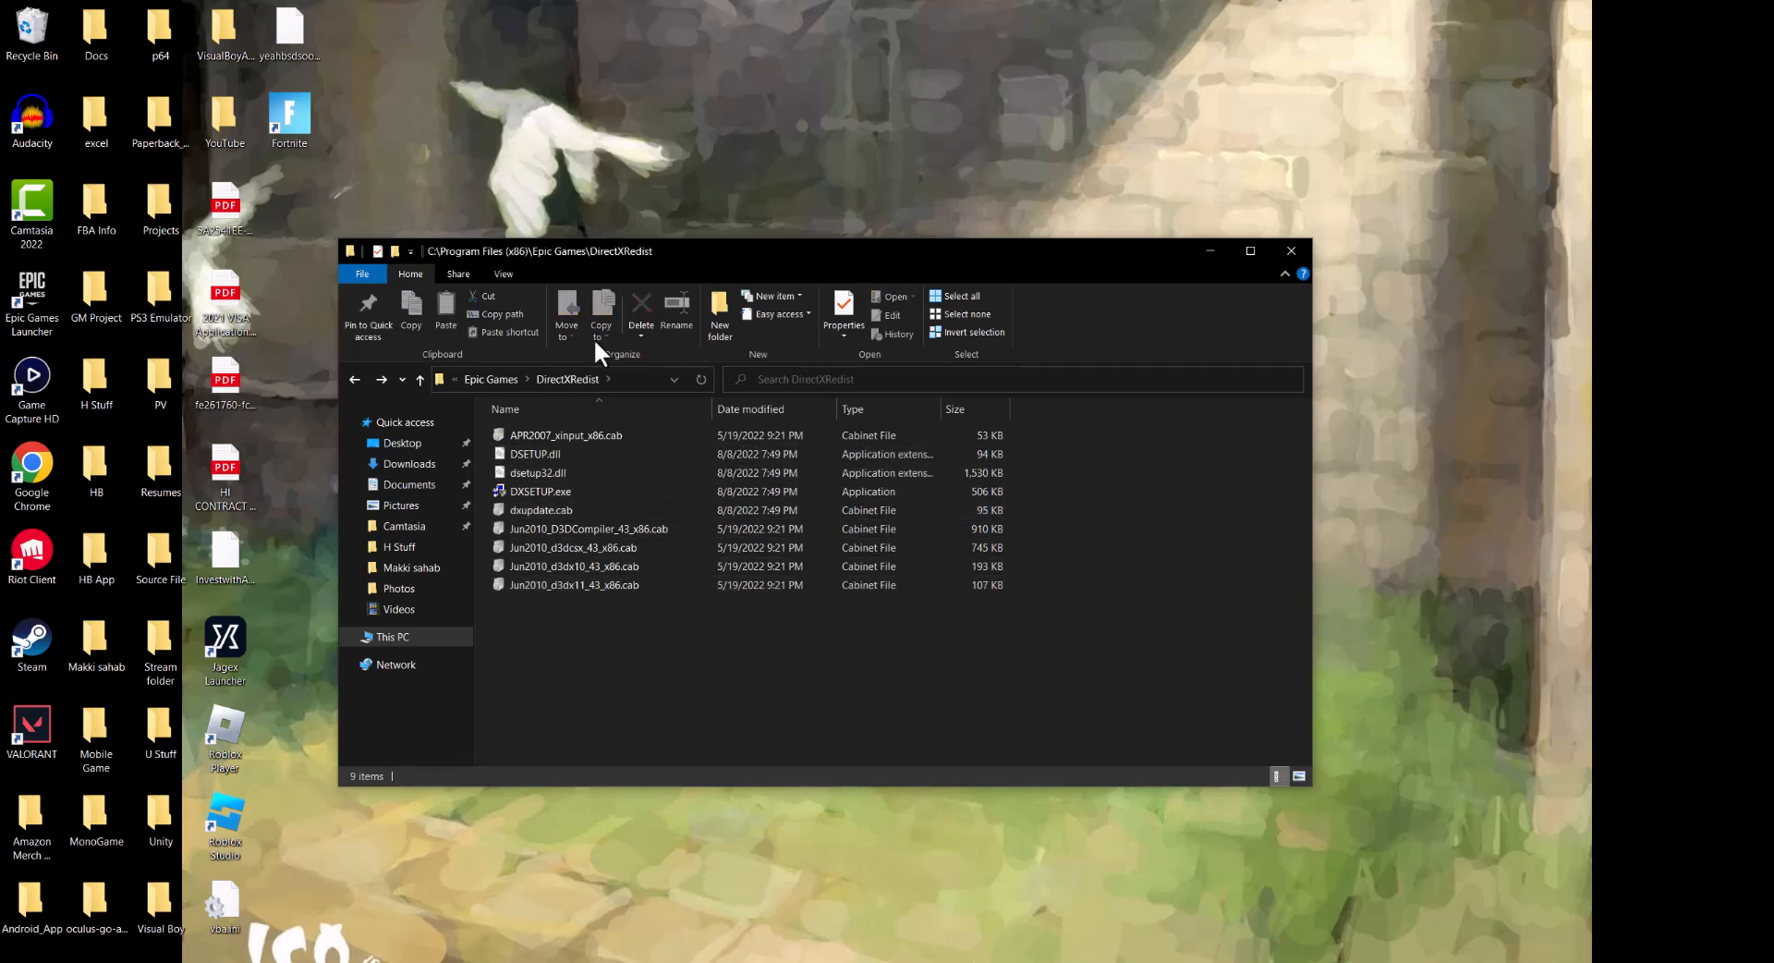
{"action": "double_click", "coordinate": [565, 434]}
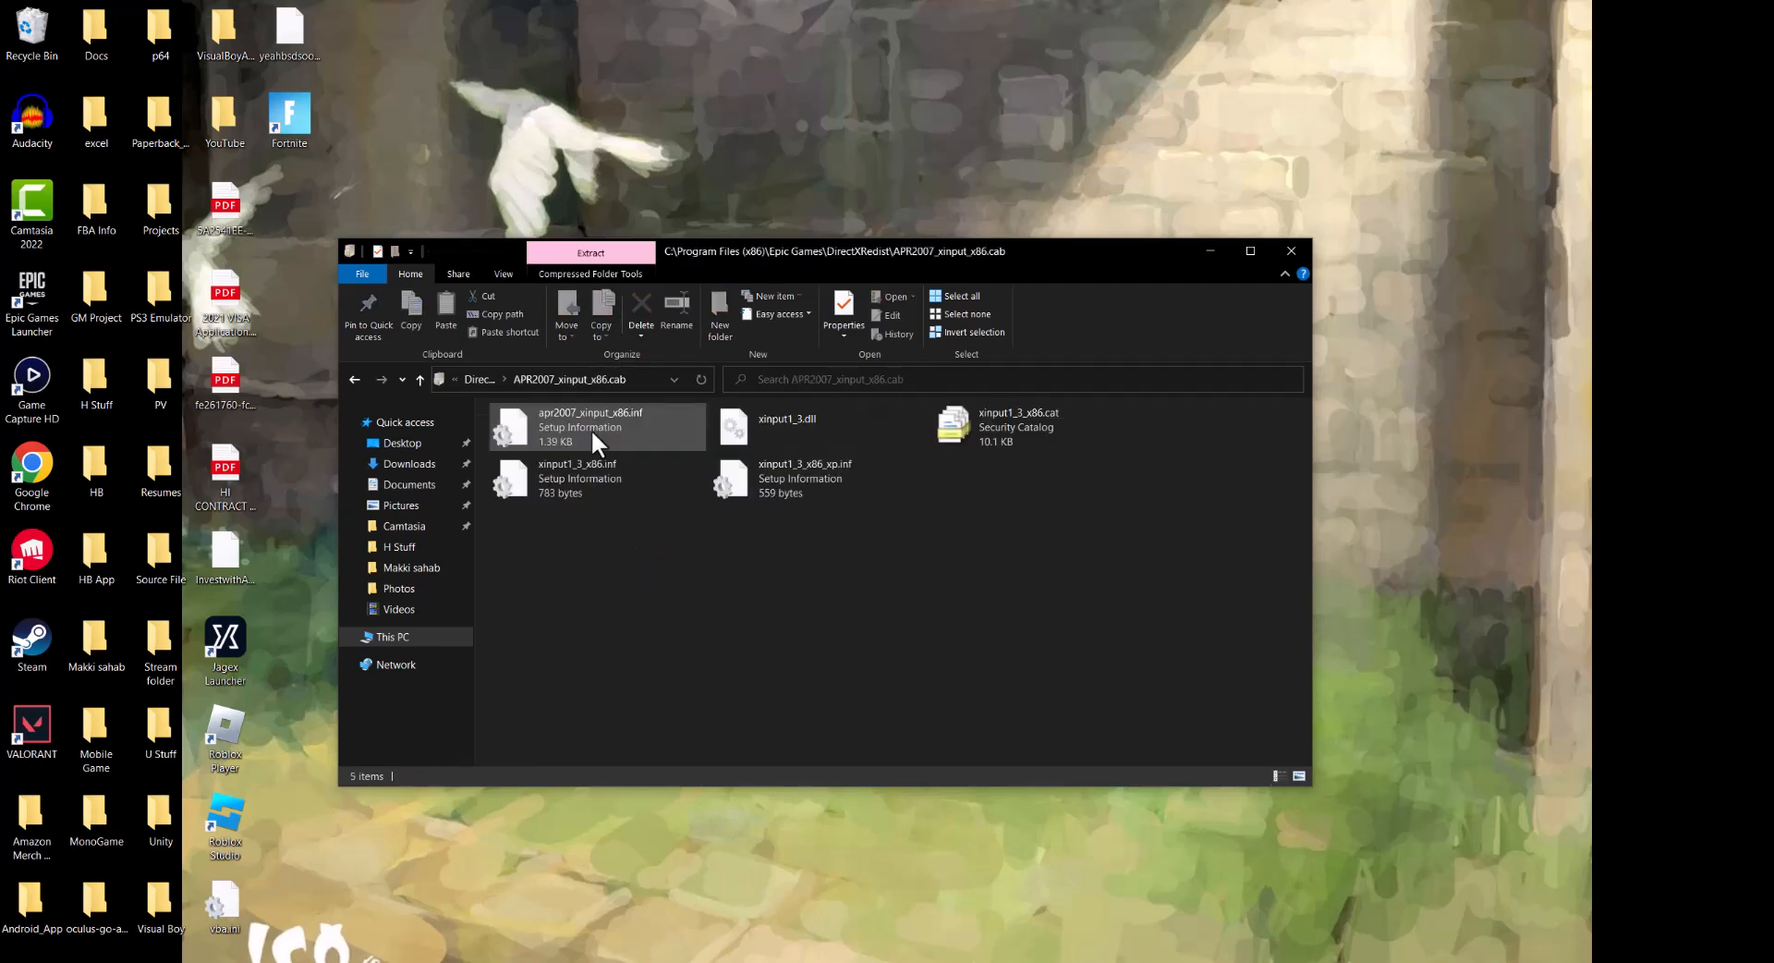
{"action": "left_click", "coordinate": [577, 477]}
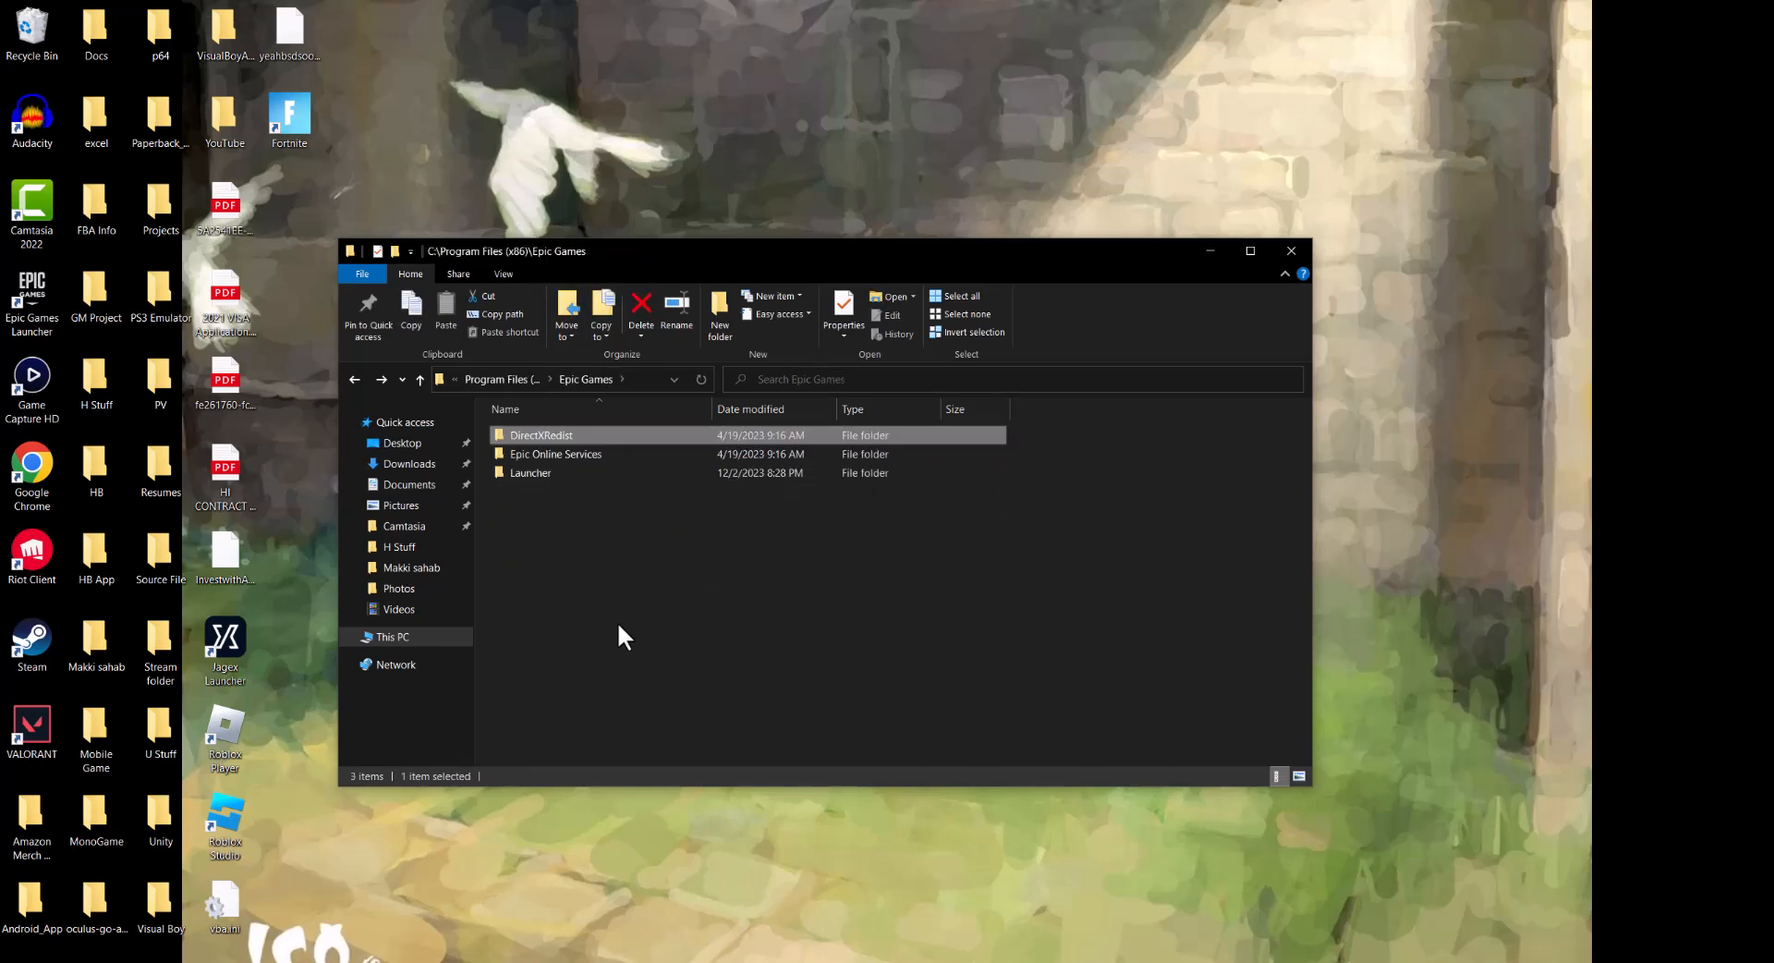
Navigate from Launcher through Portal into the Binaries folder.
{"action": "left_click", "coordinate": [528, 472]}
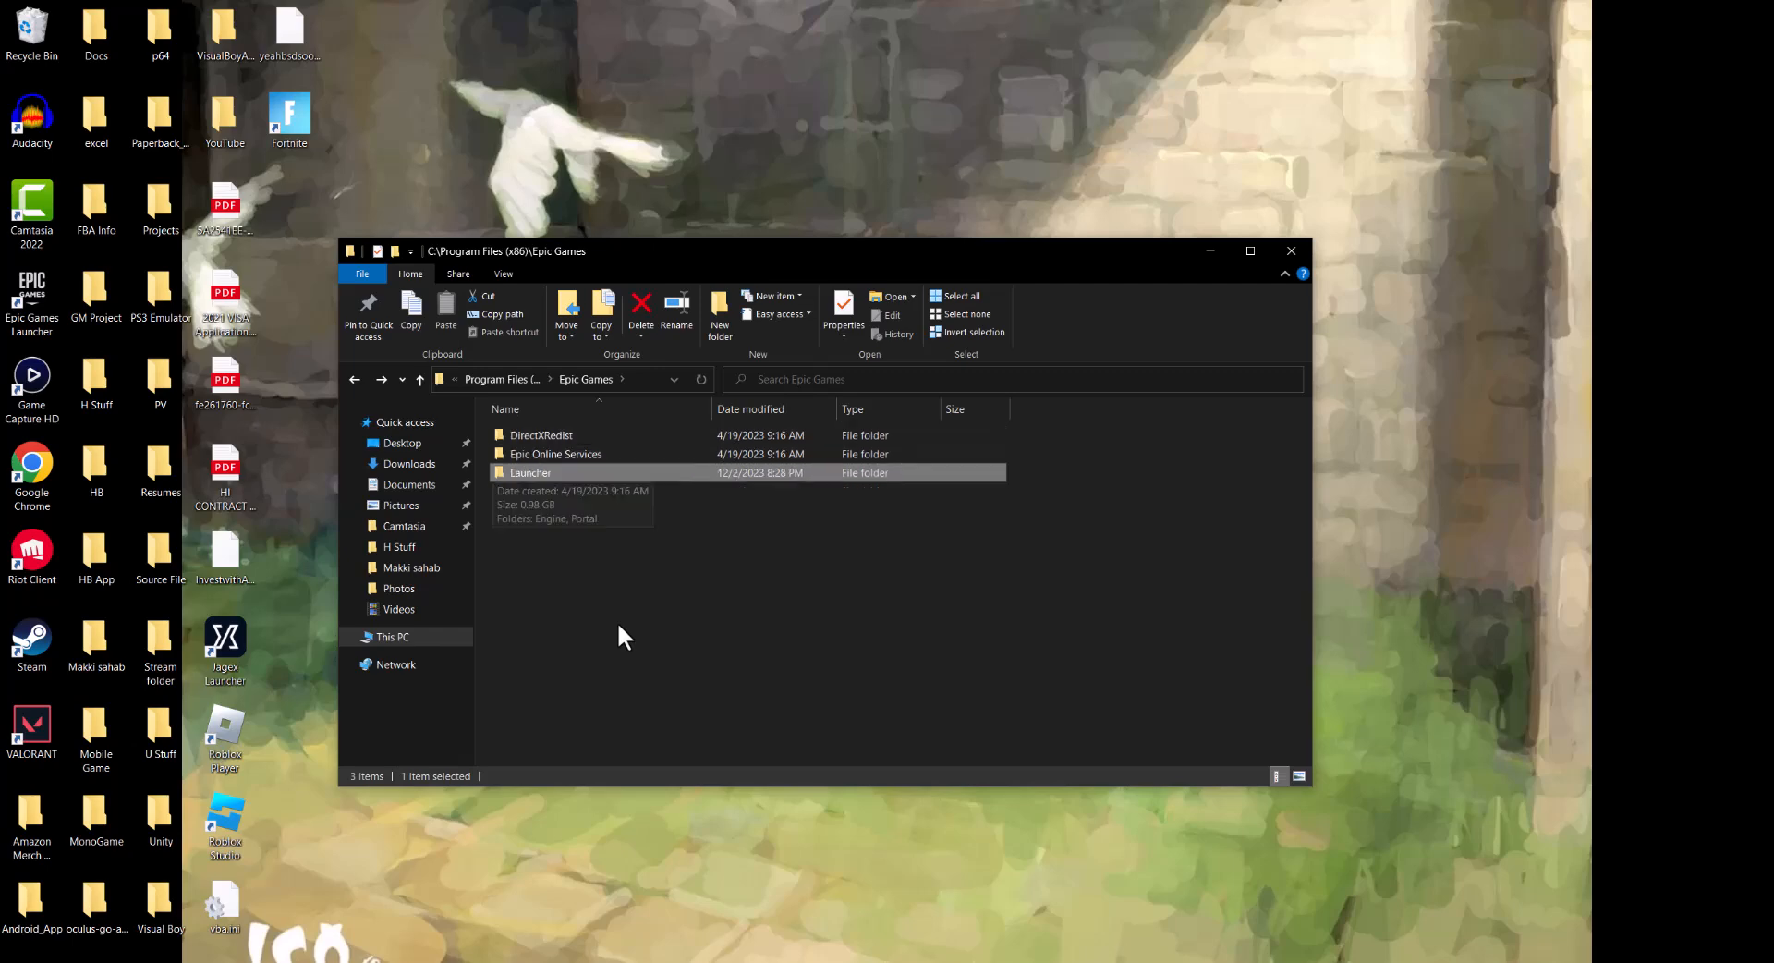
{"action": "double_click", "coordinate": [529, 472]}
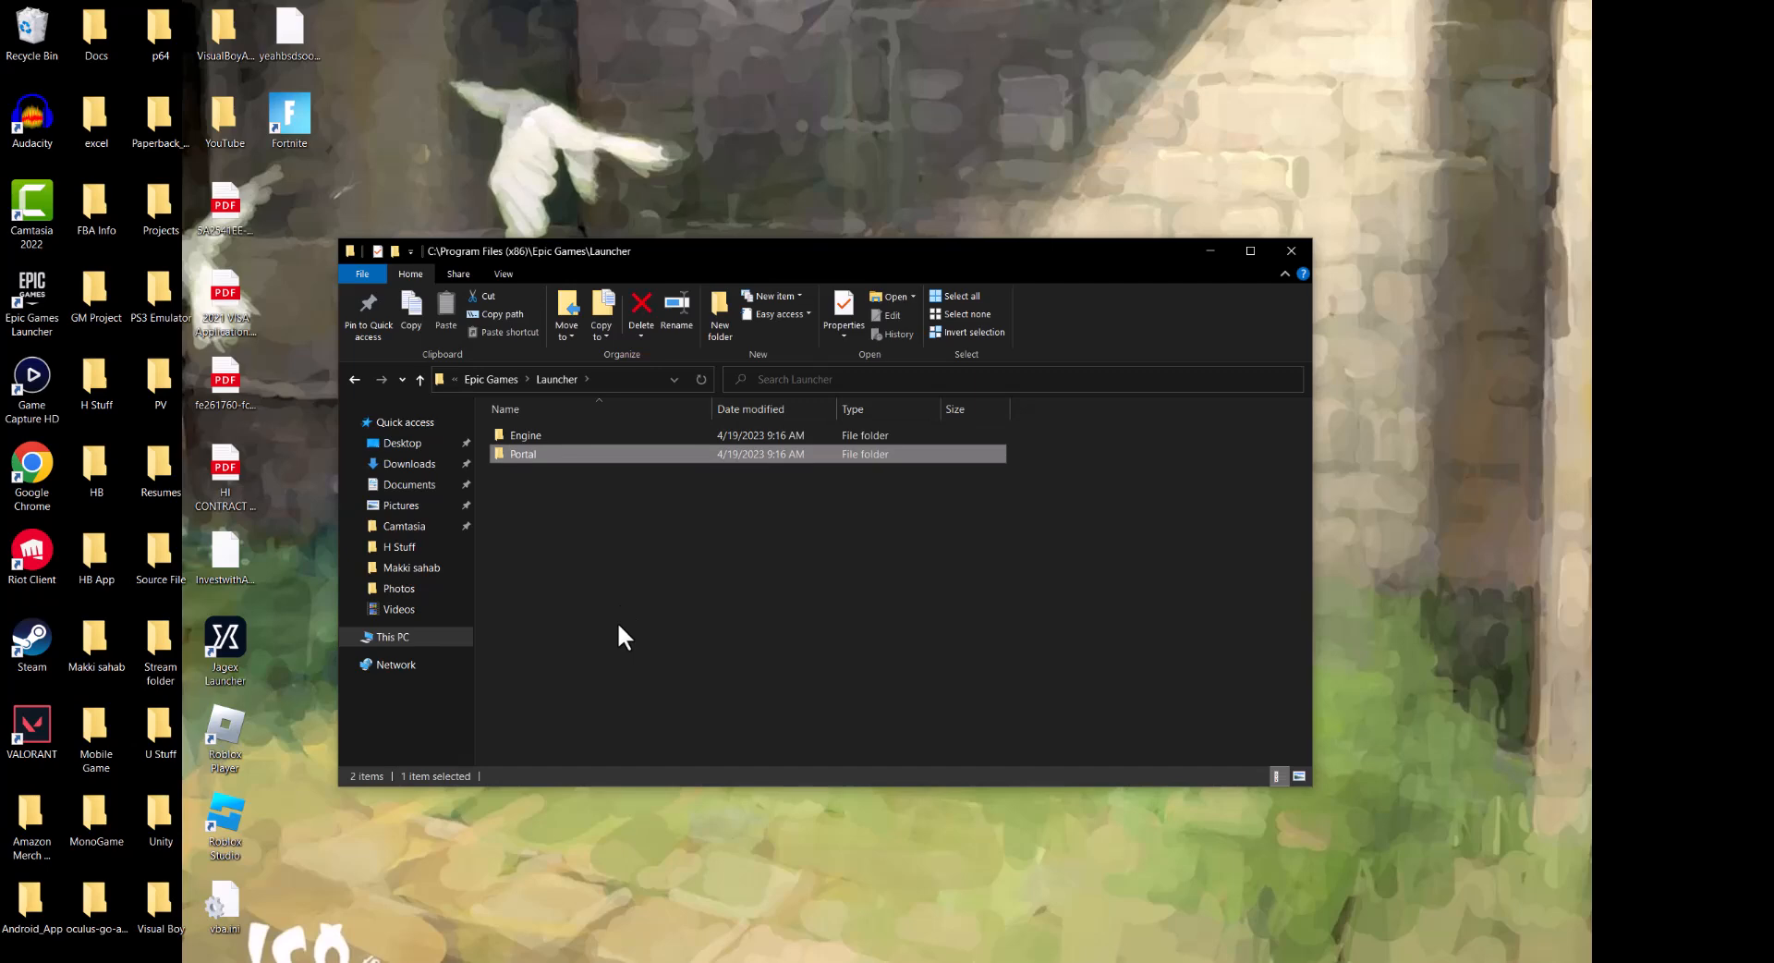
{"action": "double_click", "coordinate": [522, 453]}
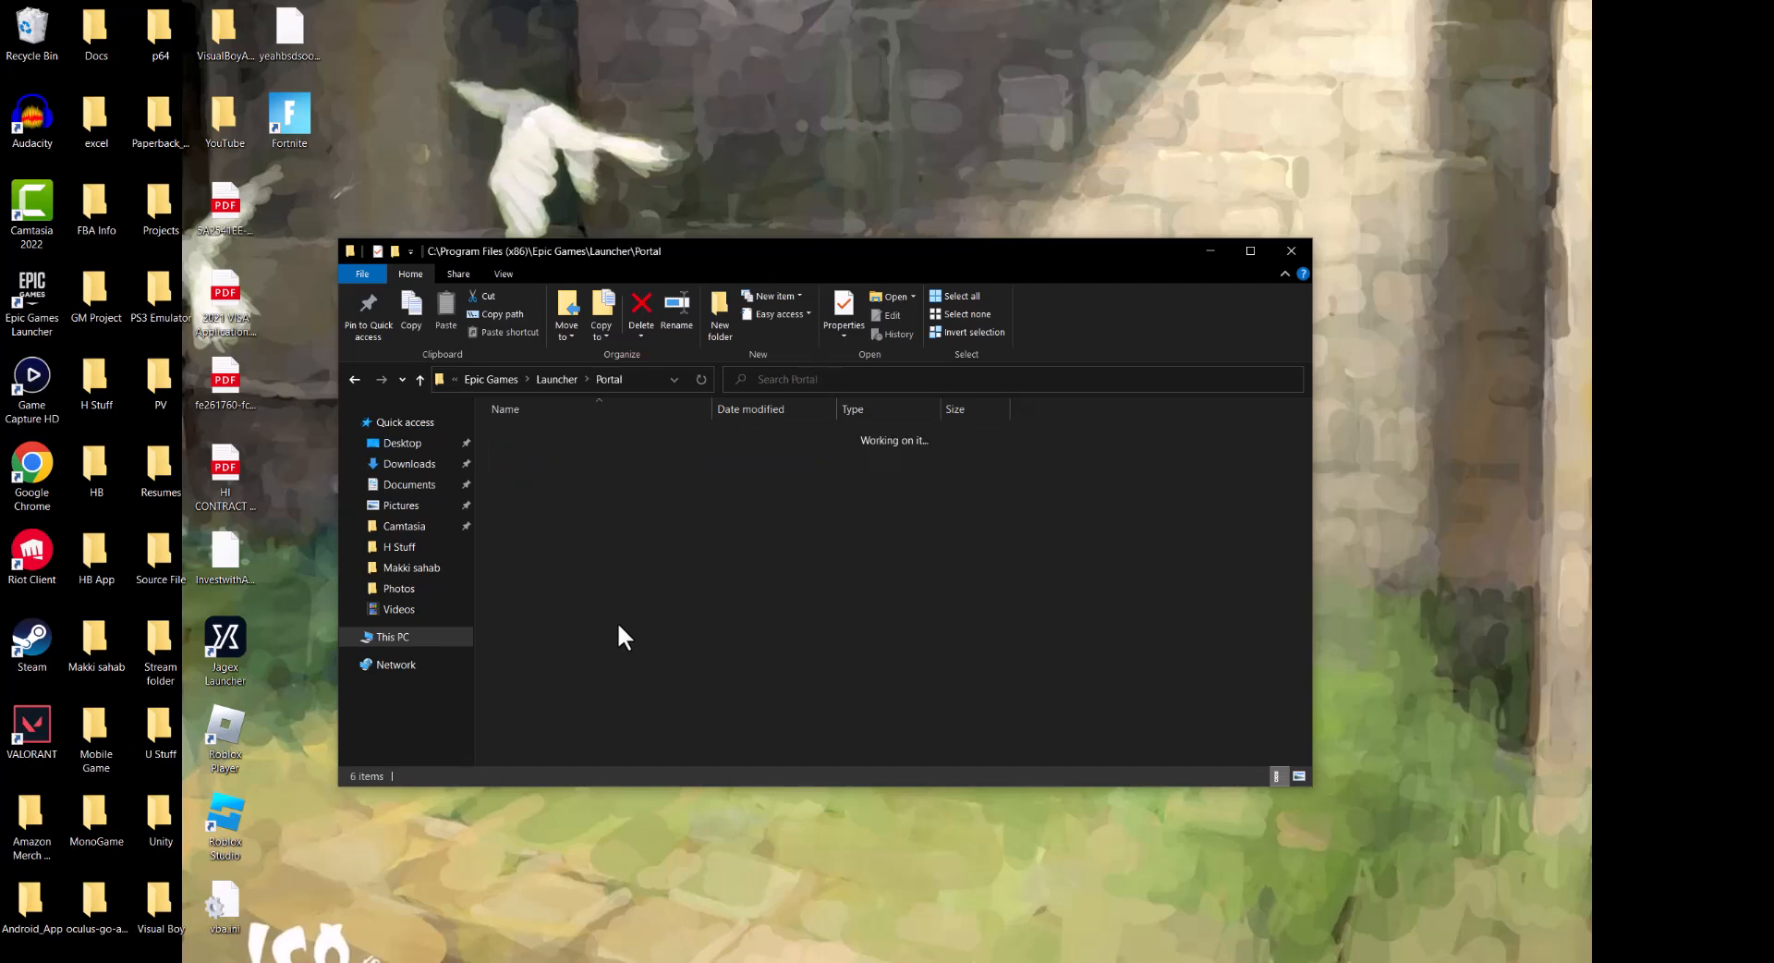
{"action": "double_click", "coordinate": [525, 453]}
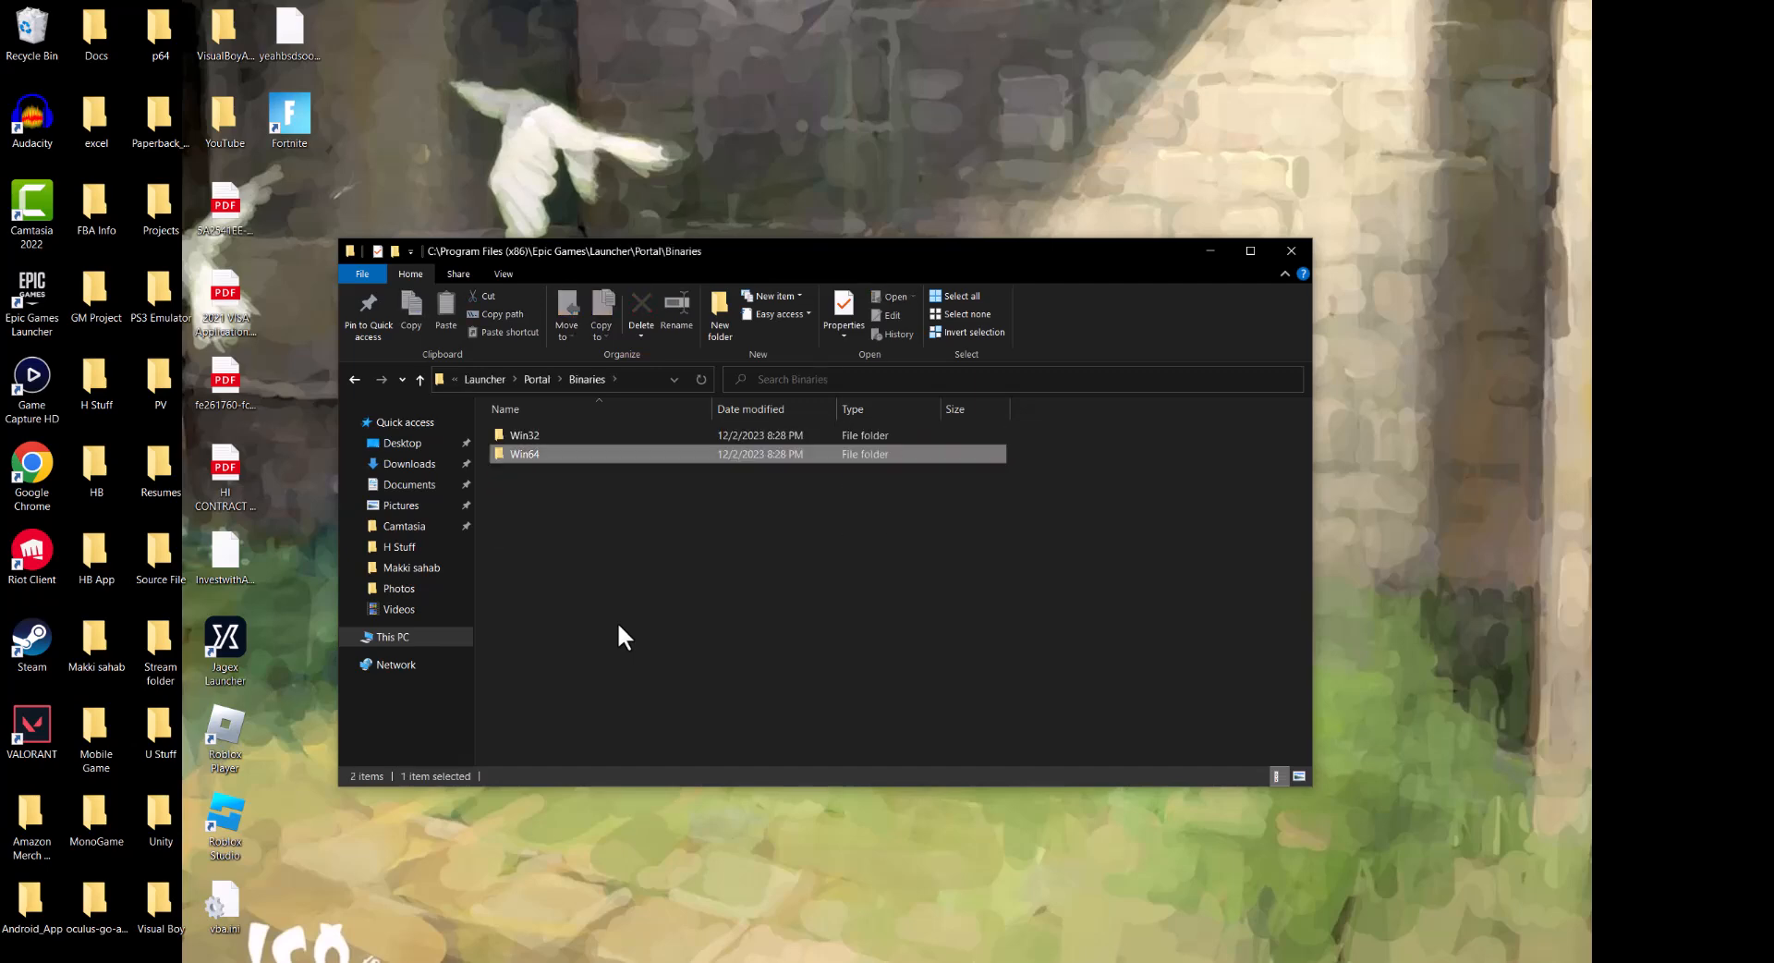
Look inside Win32, then switch to the Win64 folder and scroll its api-ms-win DLL files.
{"action": "left_click", "coordinate": [525, 435]}
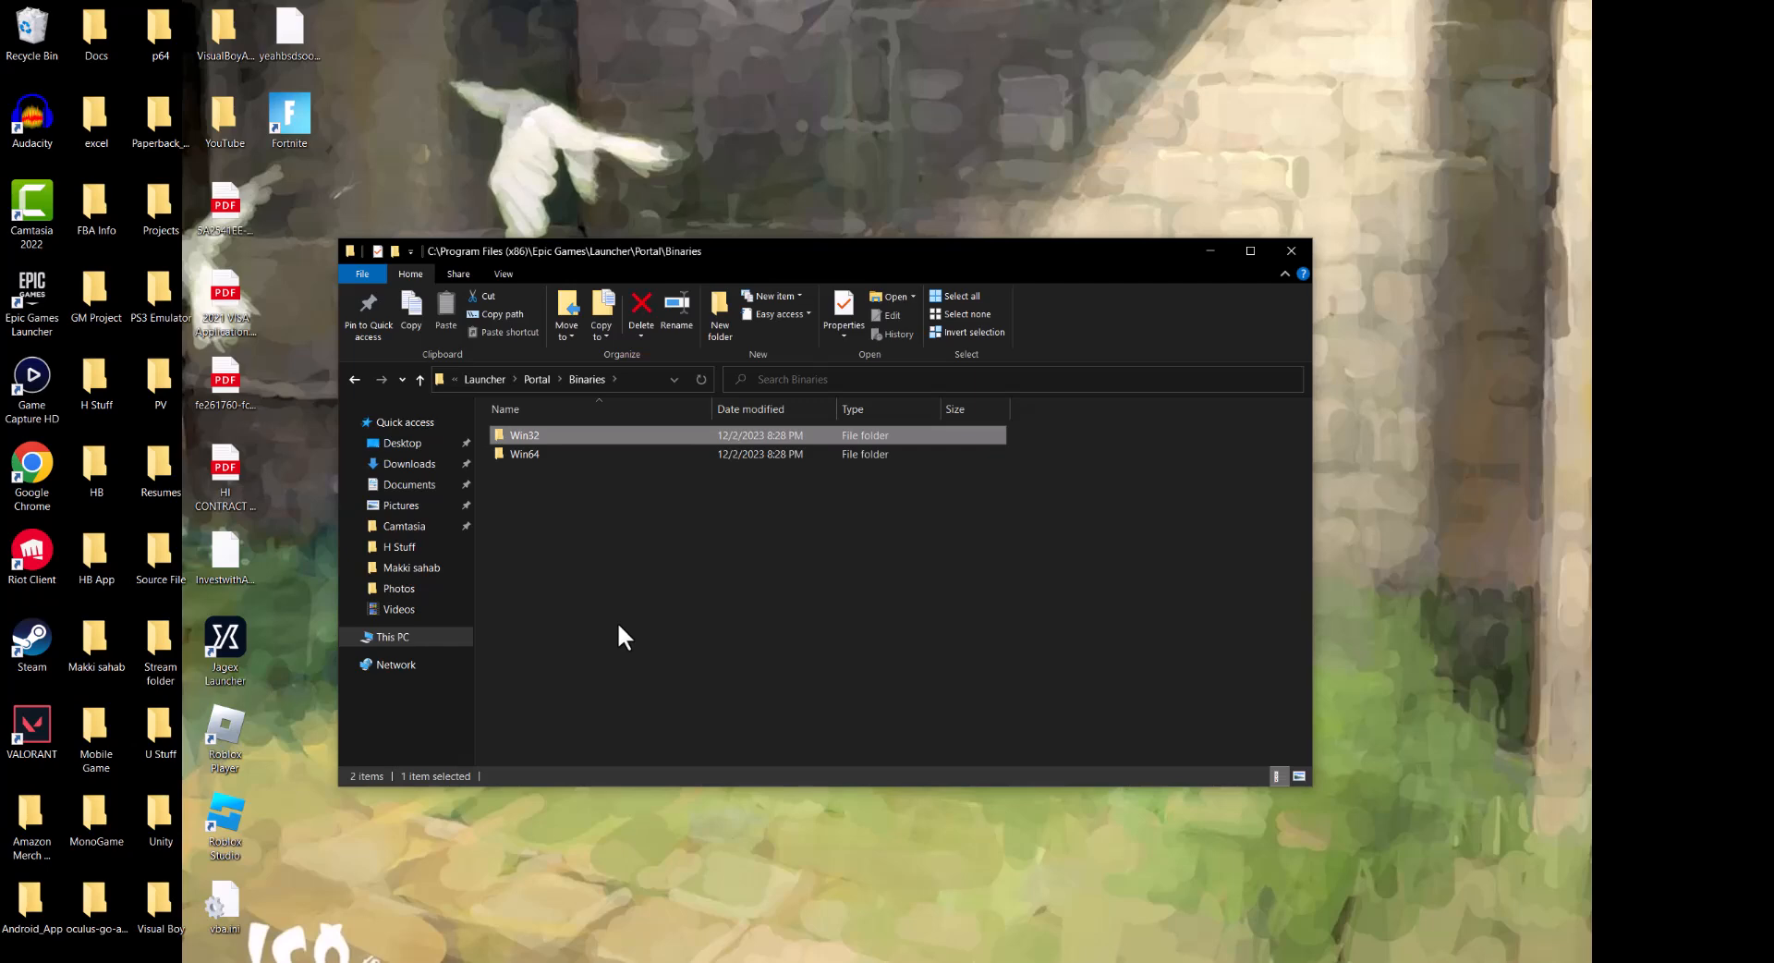
{"action": "double_click", "coordinate": [525, 434]}
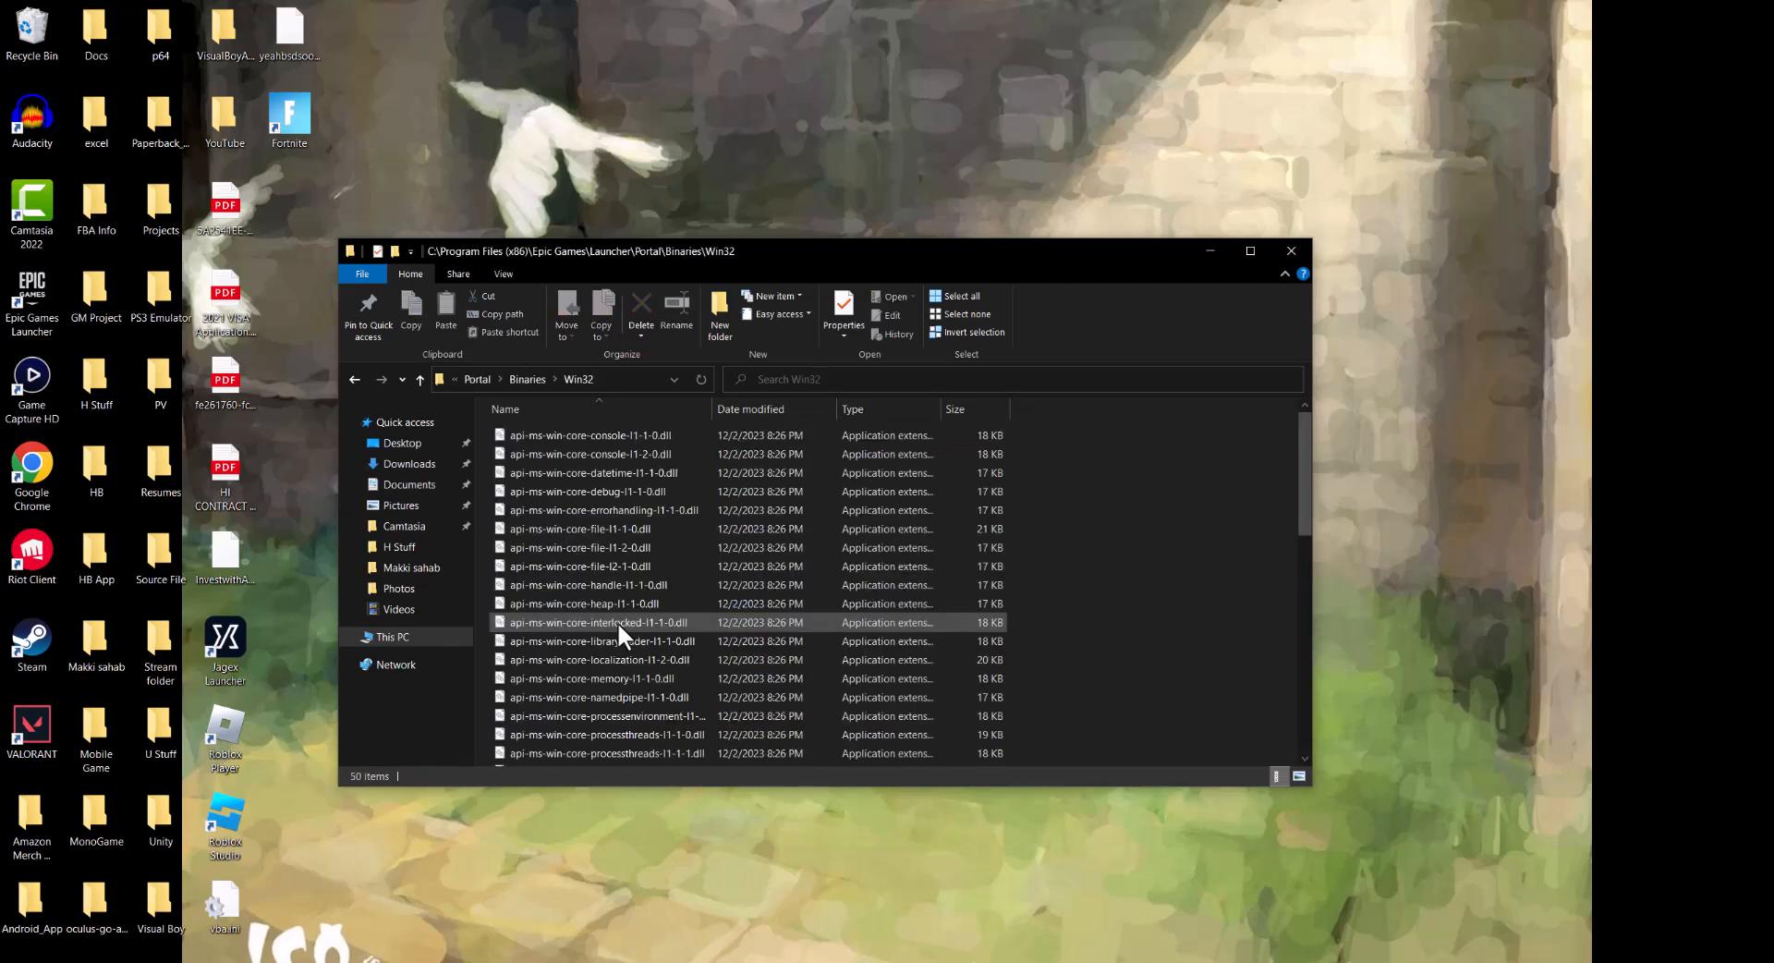
{"action": "left_click", "coordinate": [576, 379]}
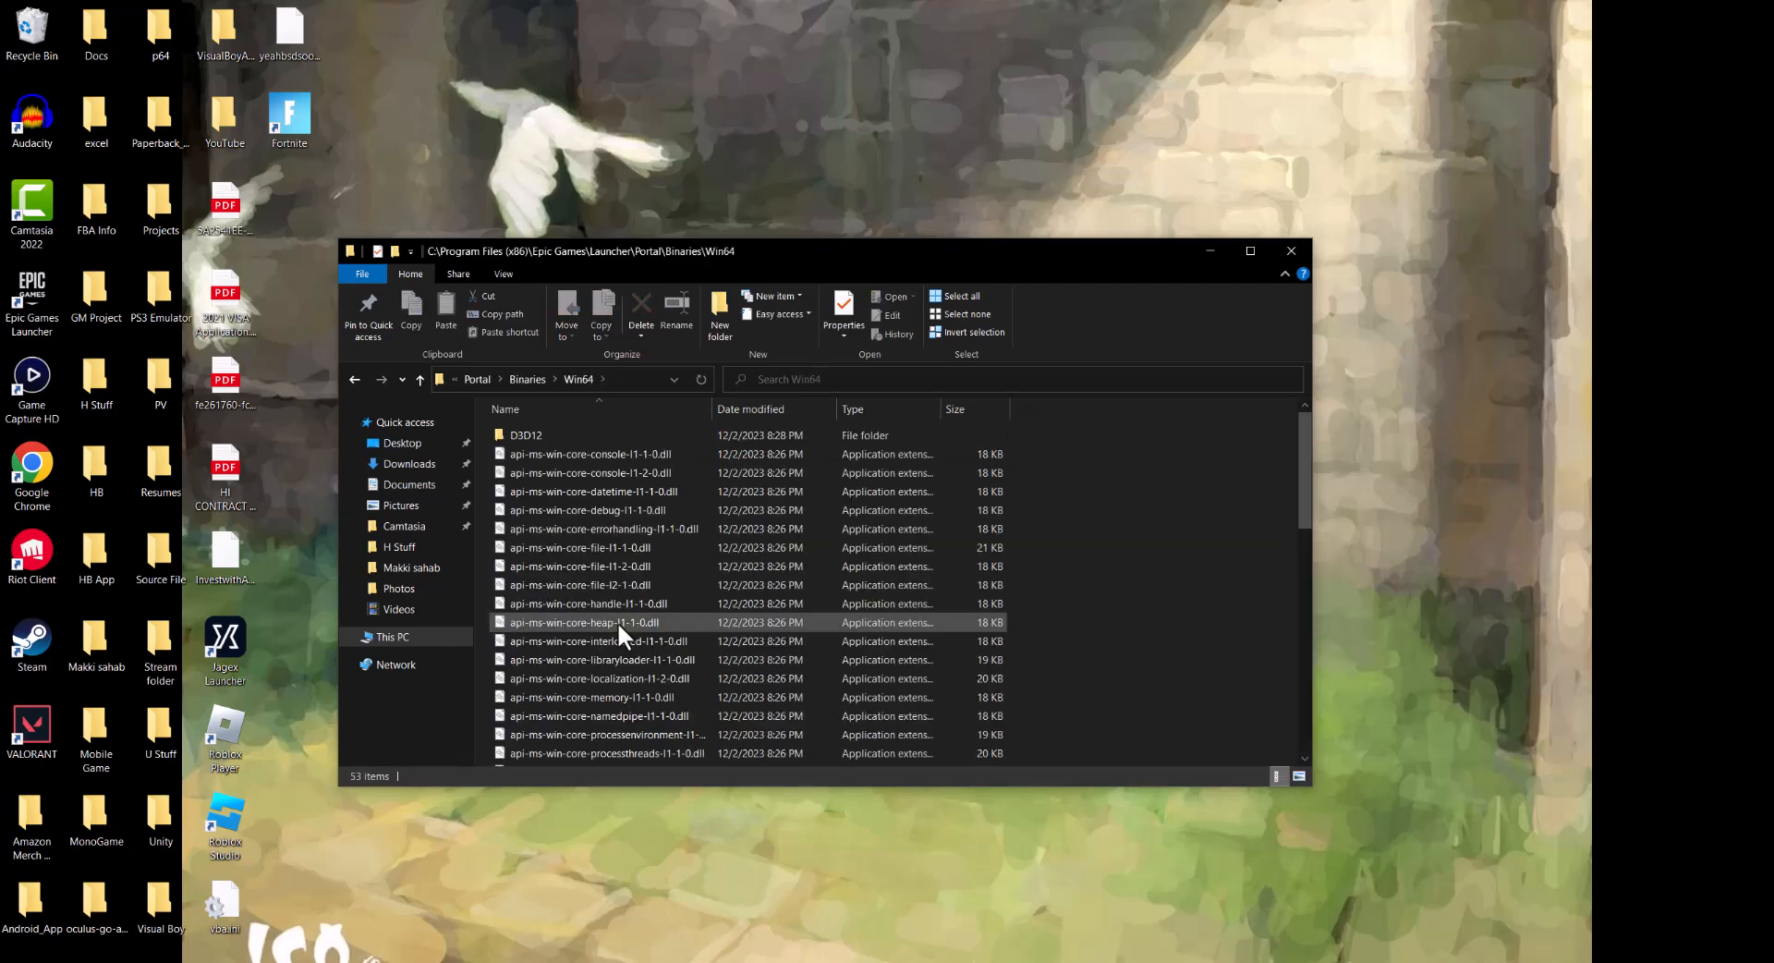
{"action": "scroll", "scroll_direction": "down", "scroll_amount": 3}
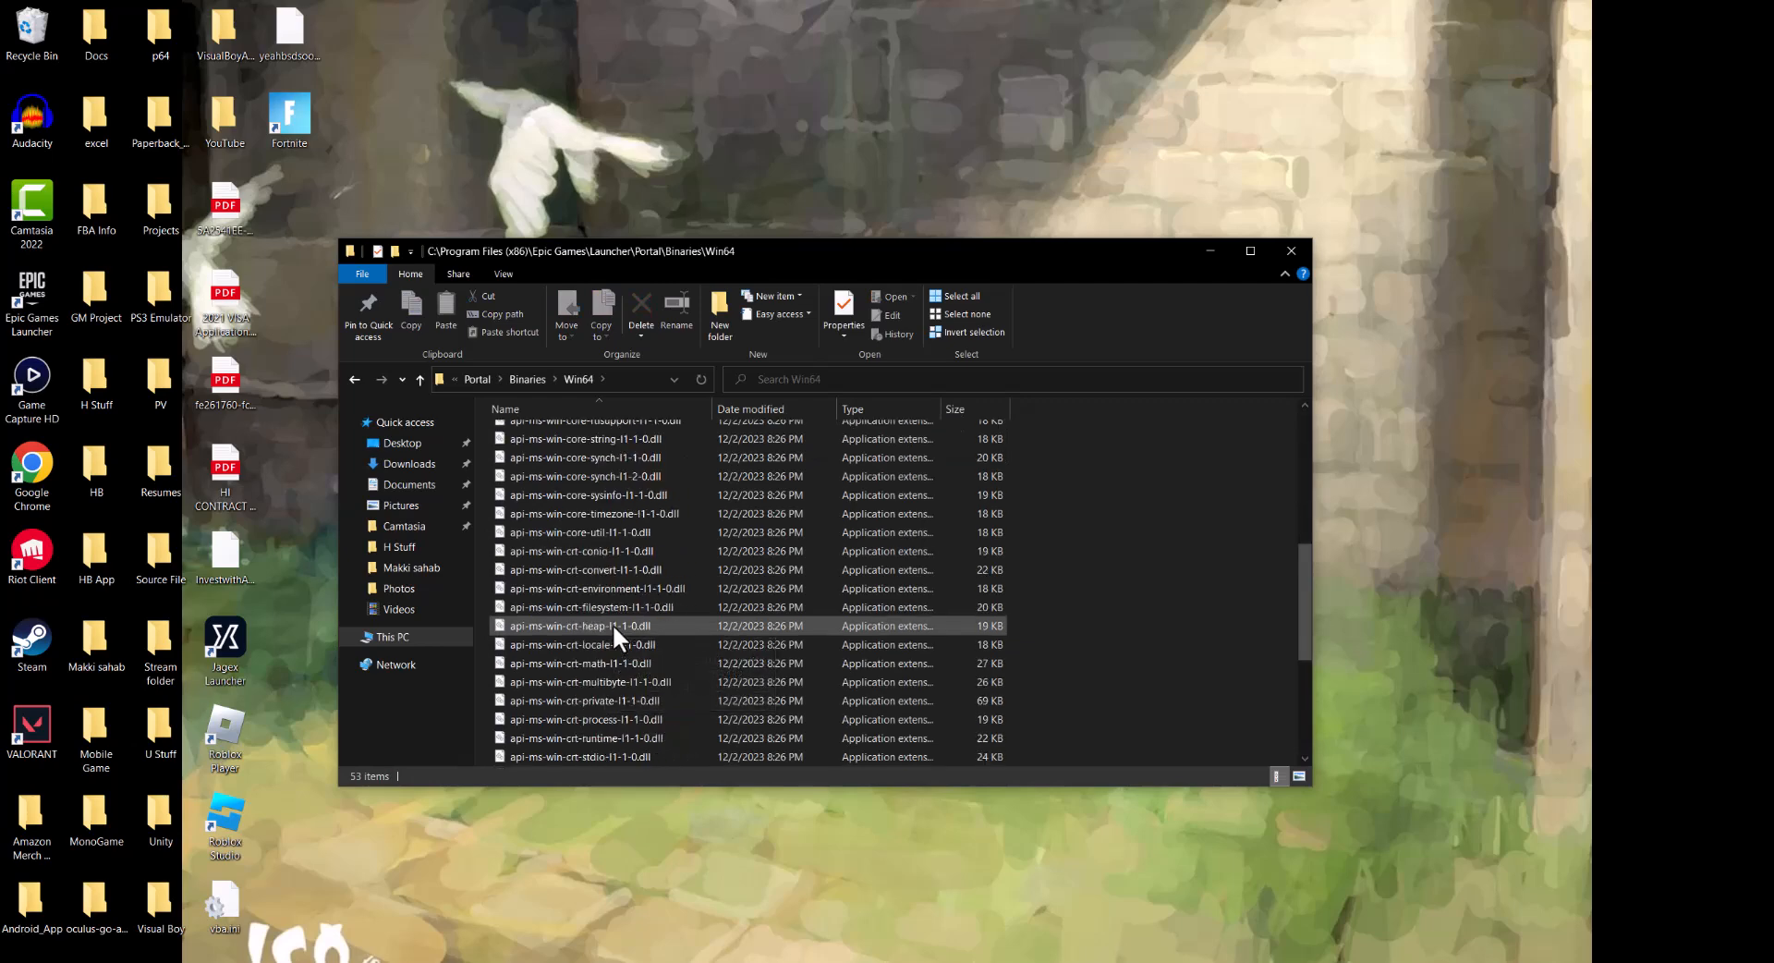